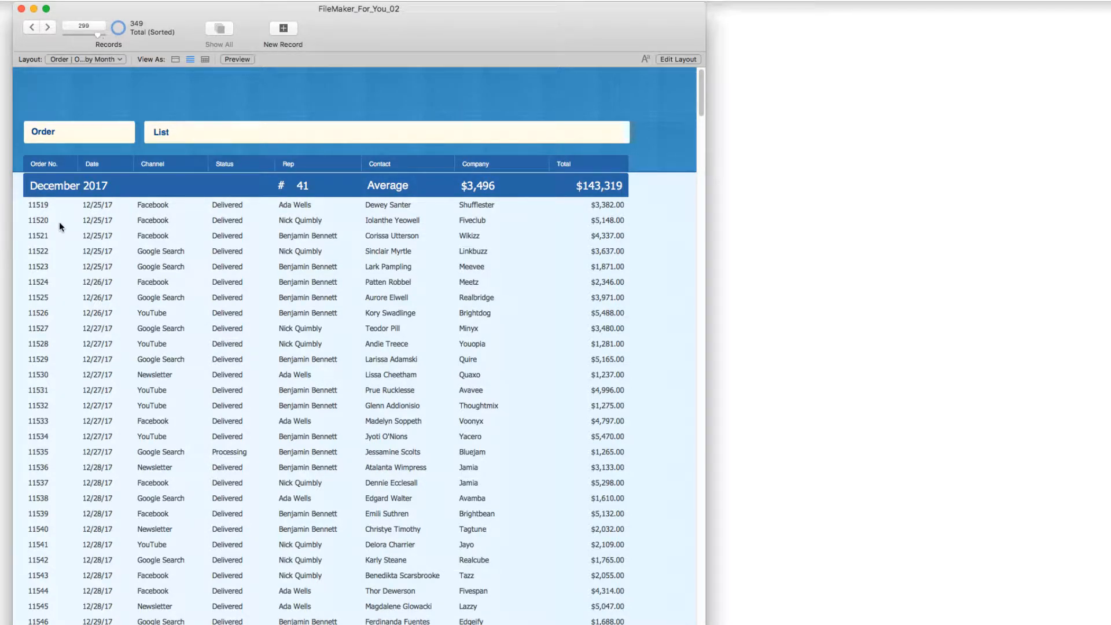
pyautogui.moveTo(64, 254)
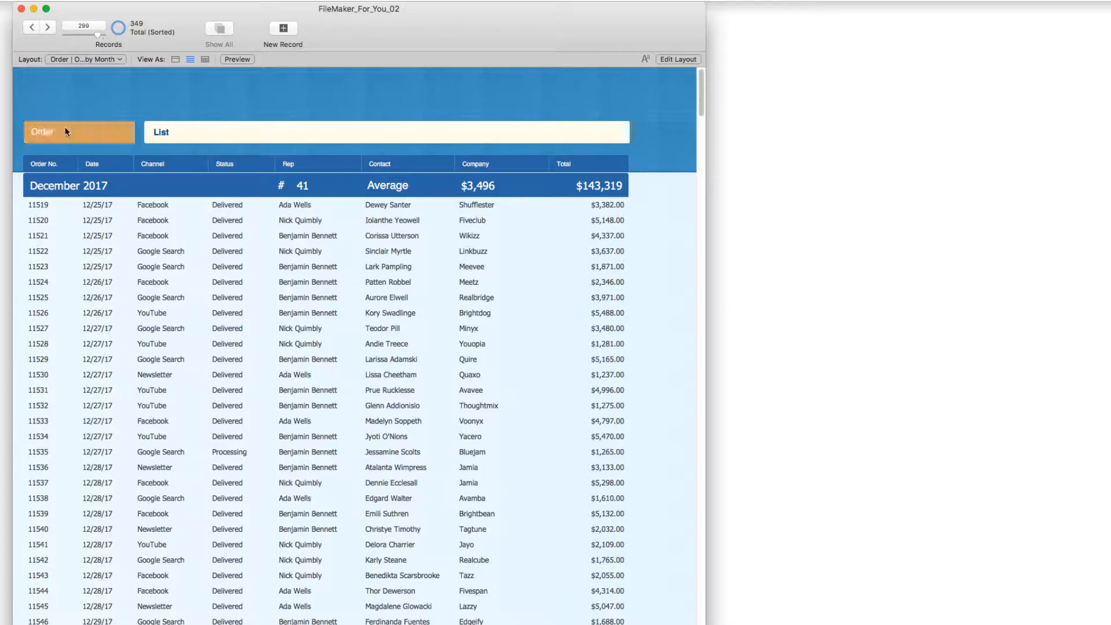
pyautogui.moveTo(127, 209)
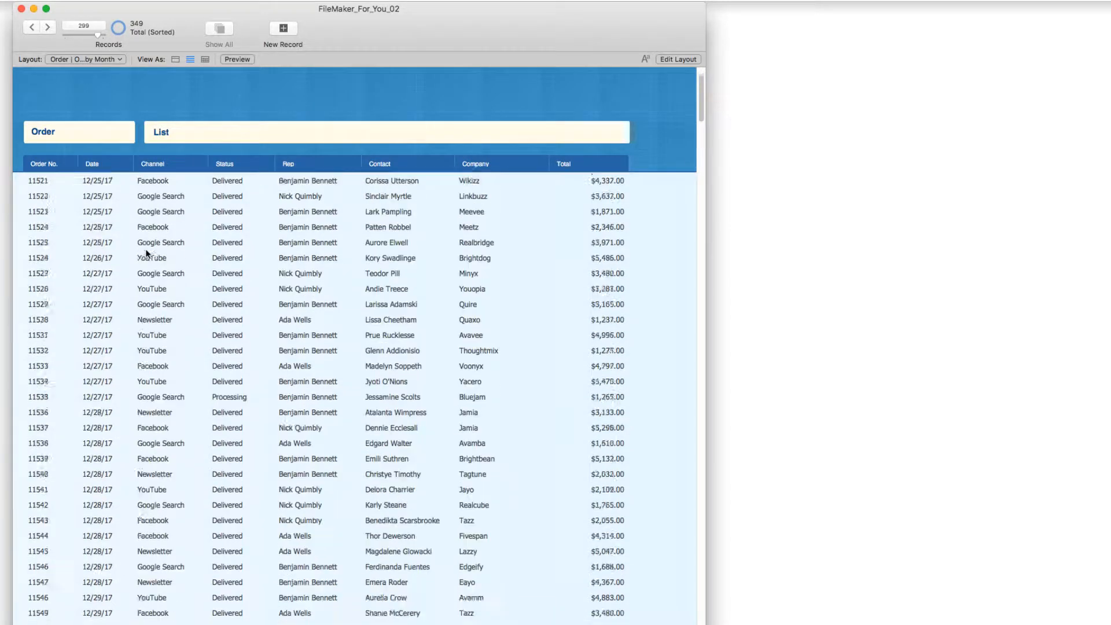
# Scroll through the order list to look over the monthly subsummary rows.
pyautogui.scroll(-3)
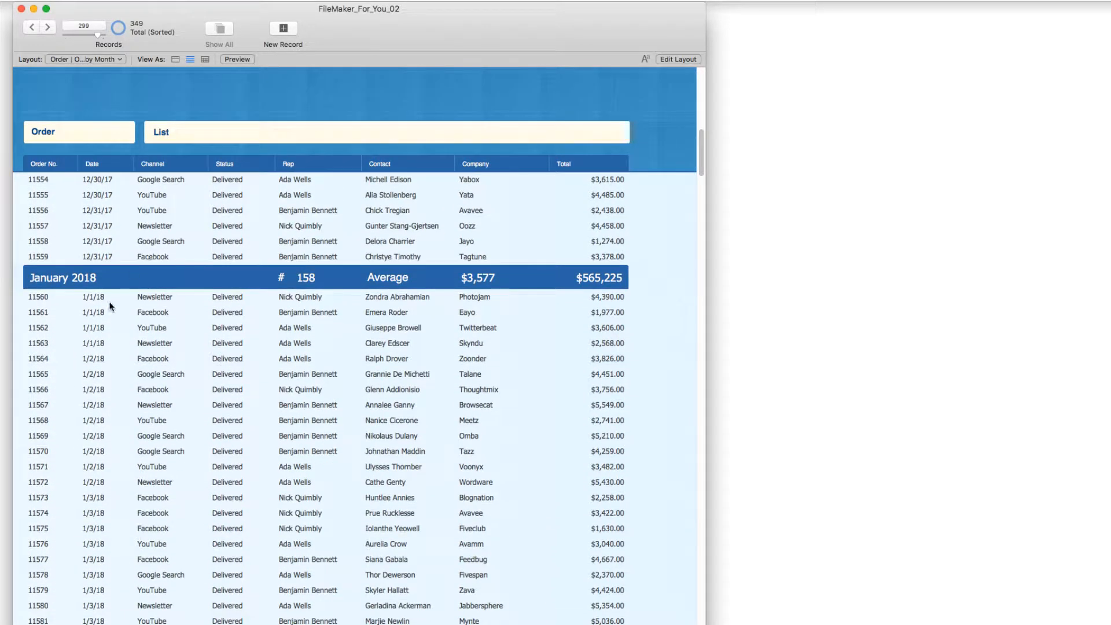
pyautogui.scroll(-3)
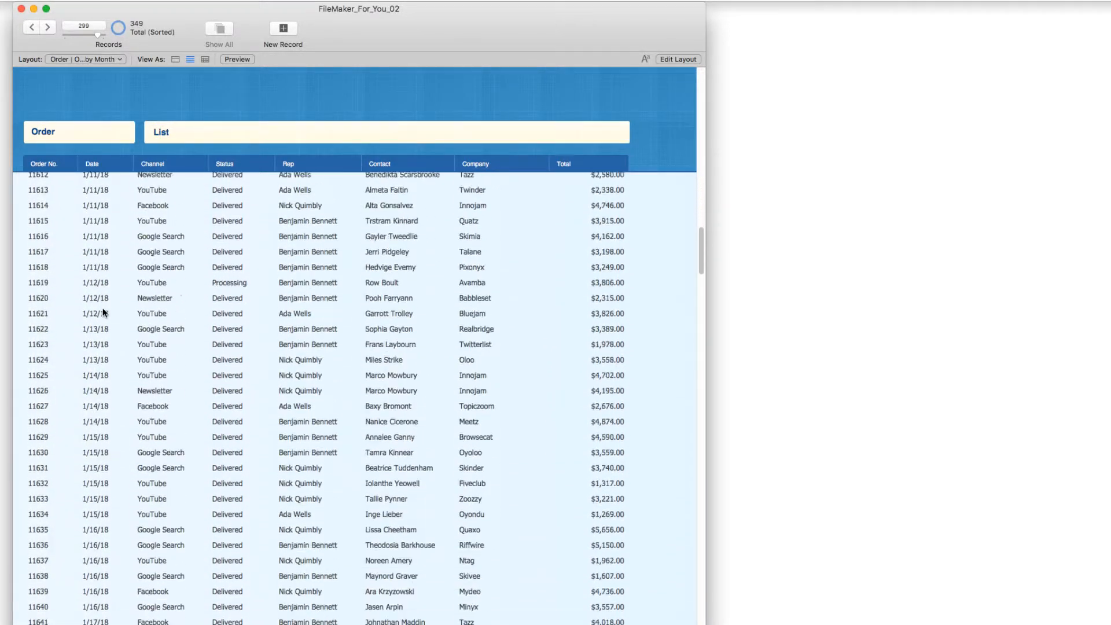
pyautogui.scroll(-3)
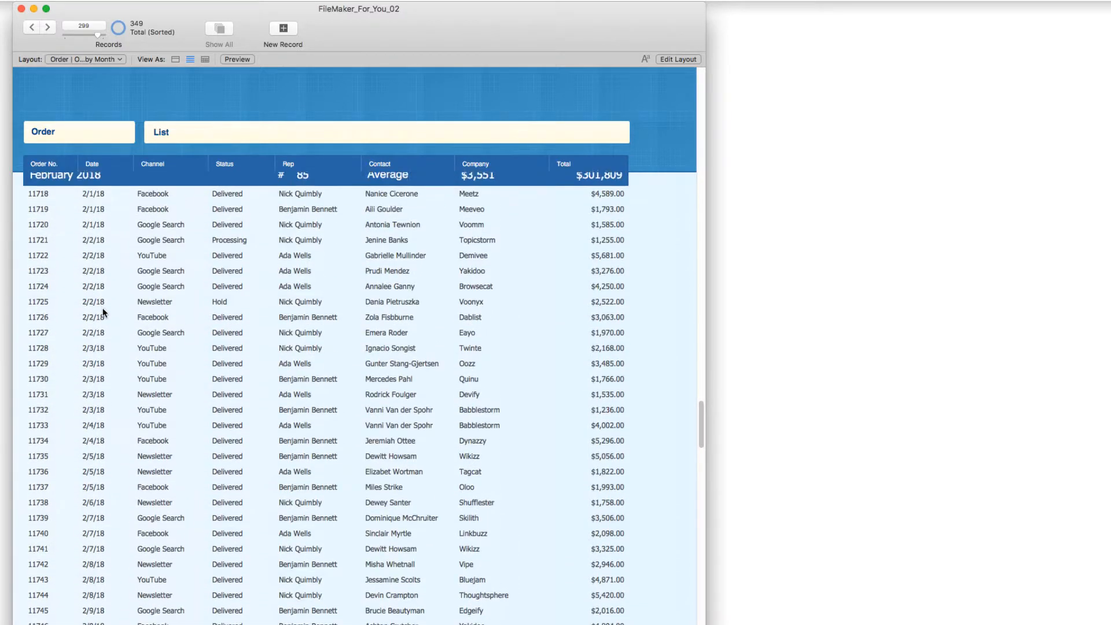
pyautogui.scroll(3)
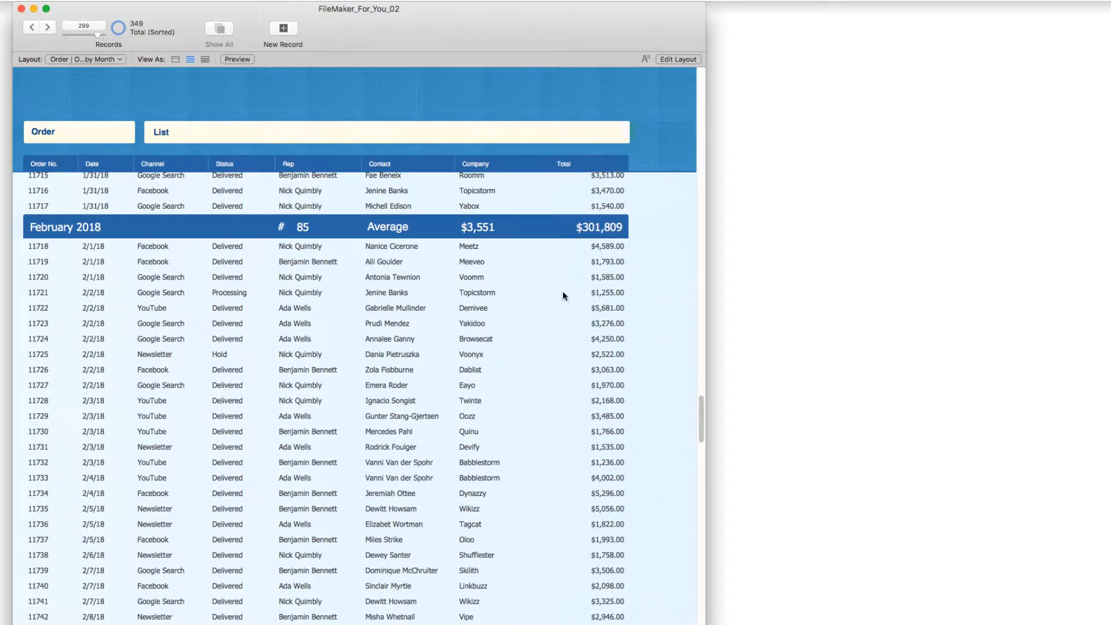
pyautogui.scroll(3)
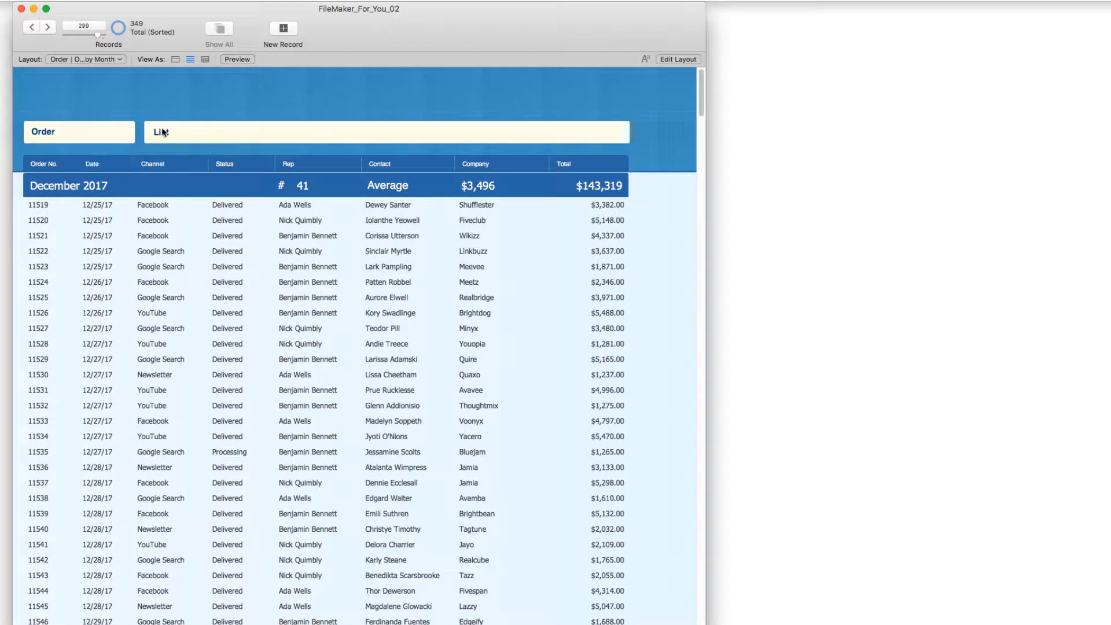
pyautogui.moveTo(223, 112)
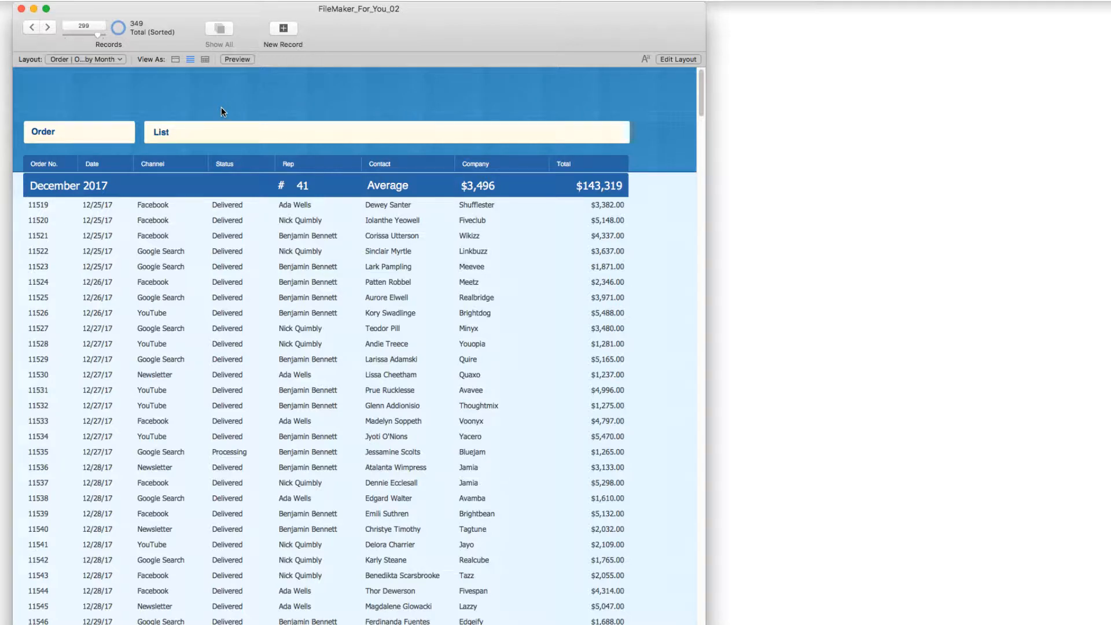
# Enter Layout mode with the Inspector and review the Month Year, Sum Count, Sum Average and Sum Total fields.
pyautogui.click(677, 59)
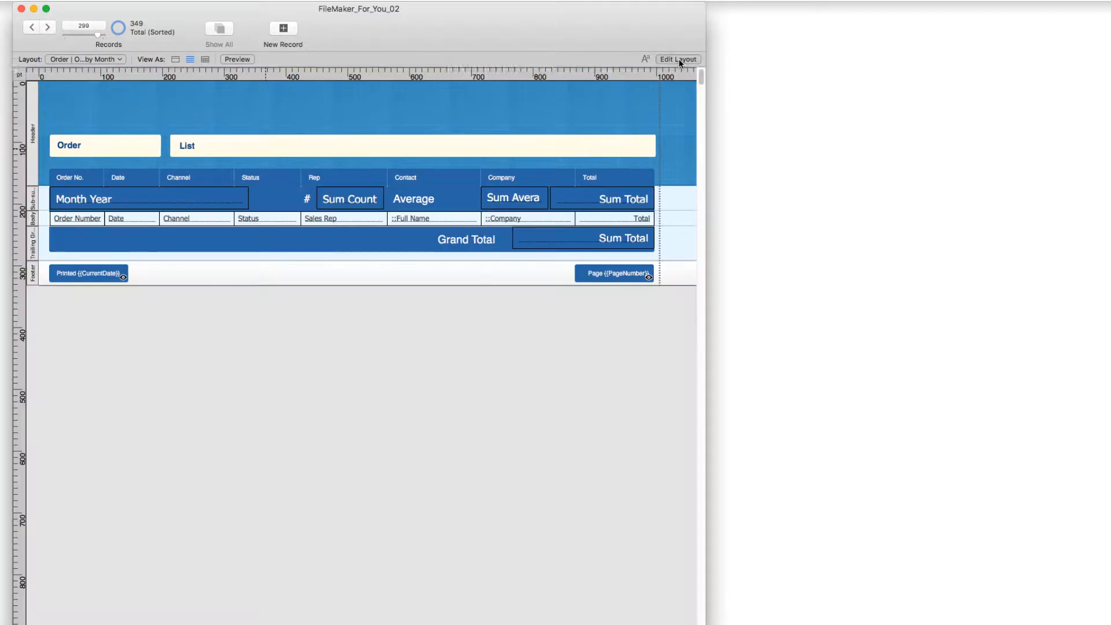
pyautogui.click(678, 59)
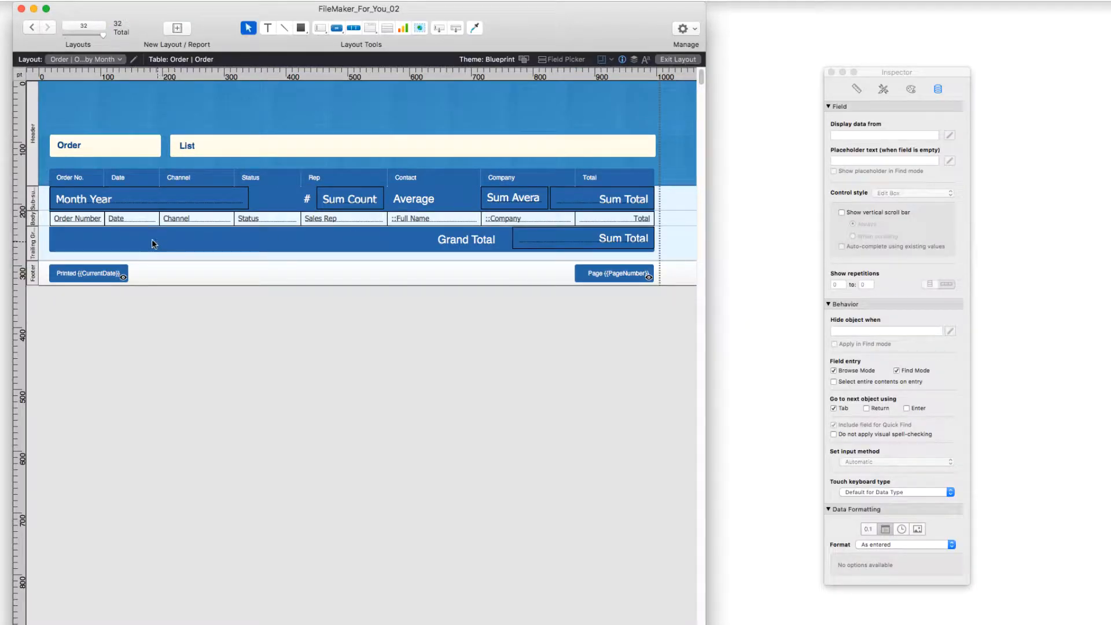
pyautogui.click(93, 198)
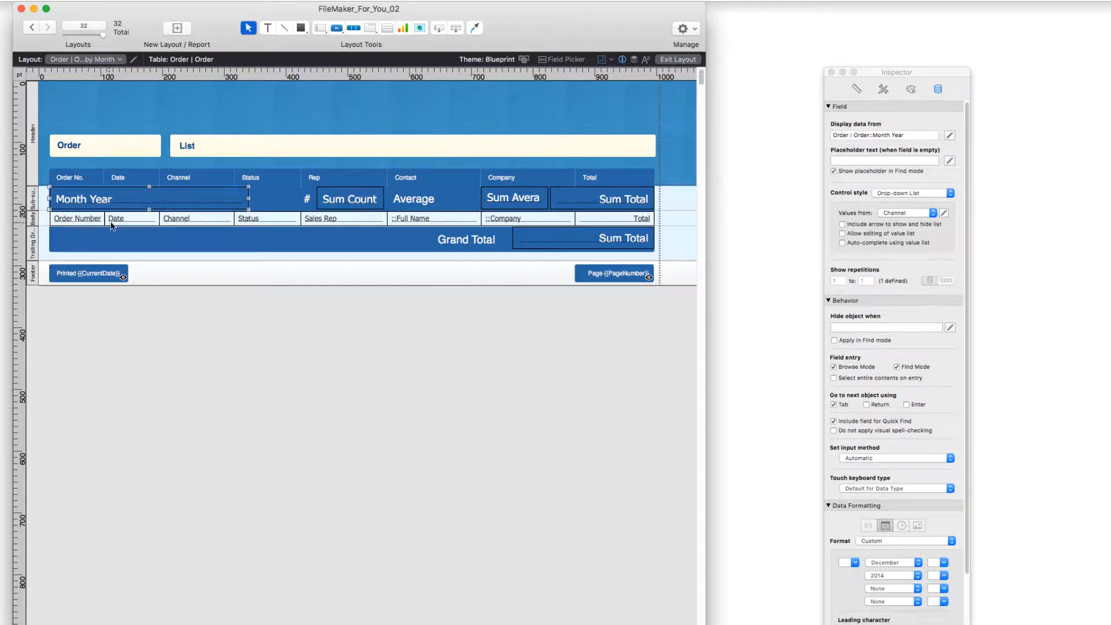
pyautogui.click(118, 218)
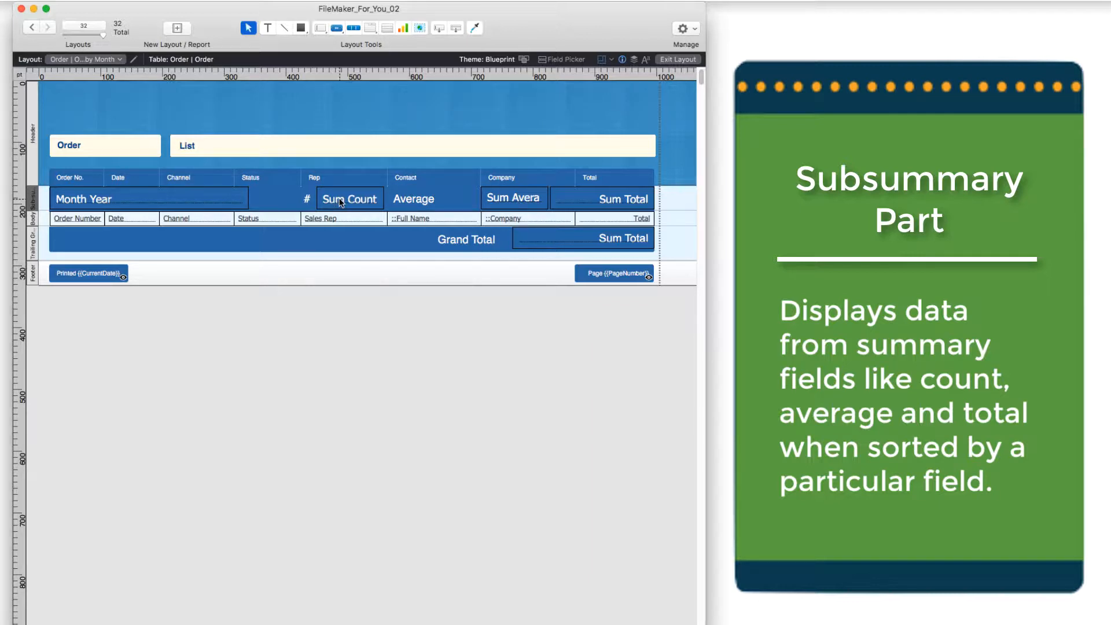
pyautogui.click(349, 198)
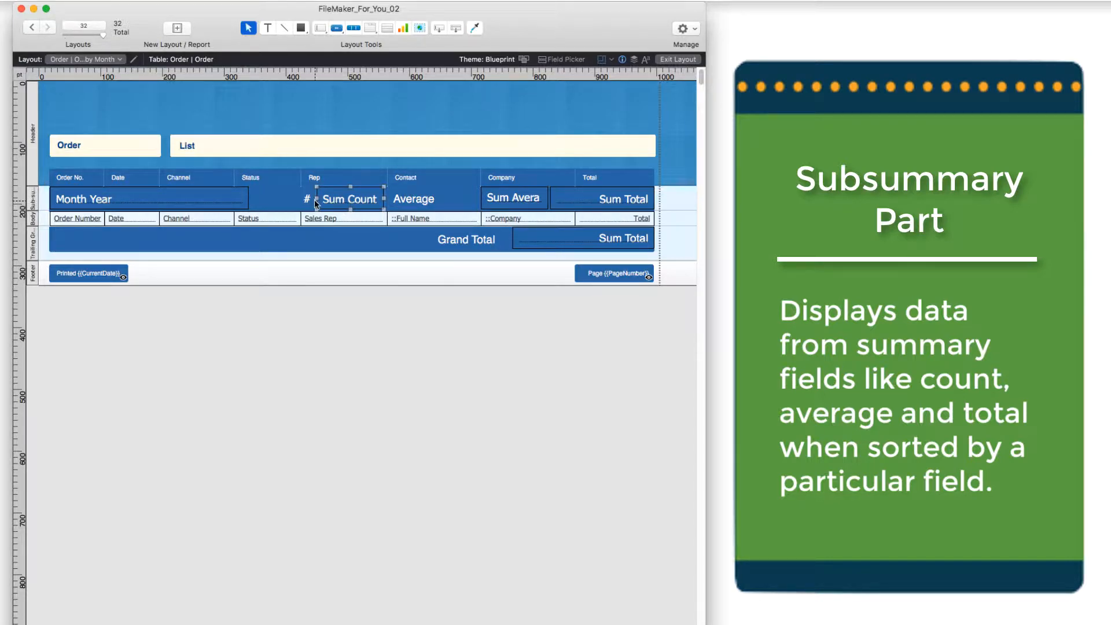
pyautogui.moveTo(497, 216)
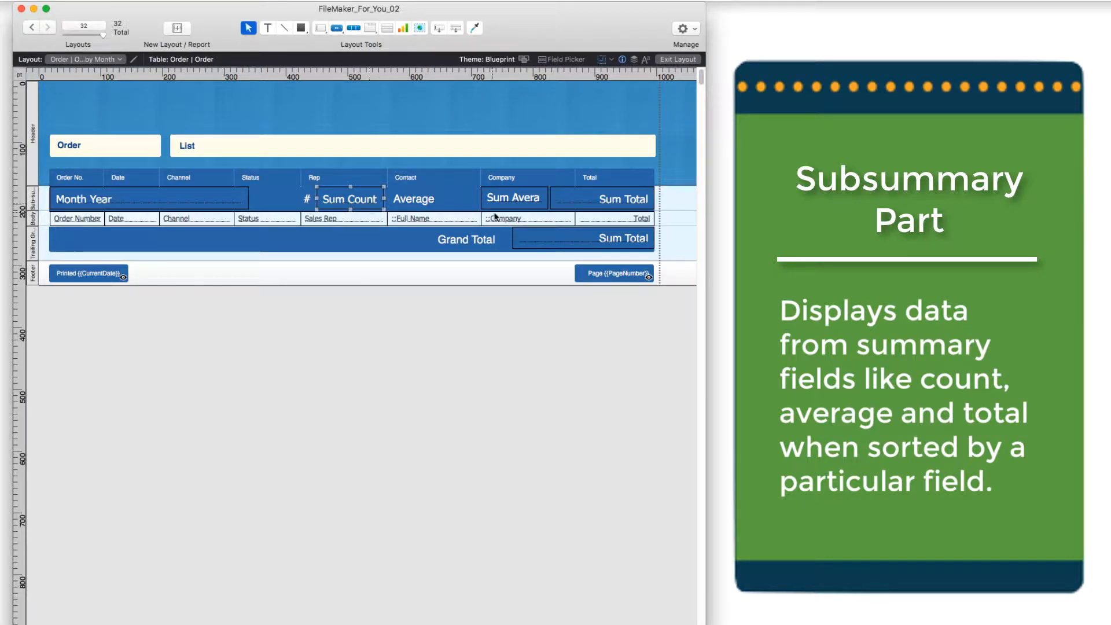
pyautogui.click(513, 198)
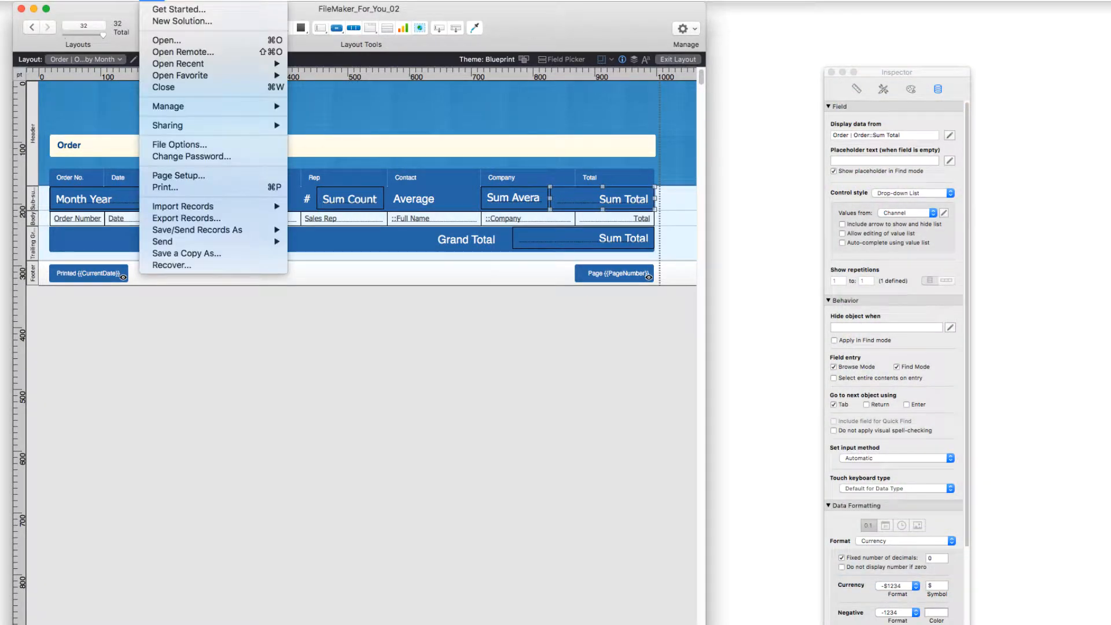
pyautogui.moveTo(168, 107)
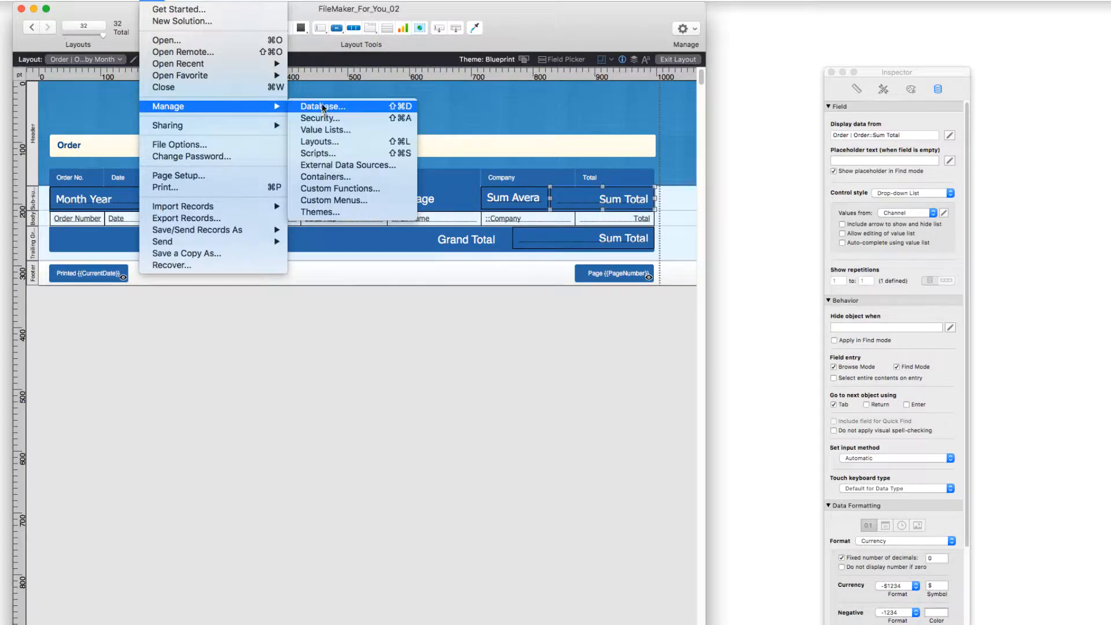
# Open Manage Database and bring up the Month Year calculation field's formula.
pyautogui.click(323, 107)
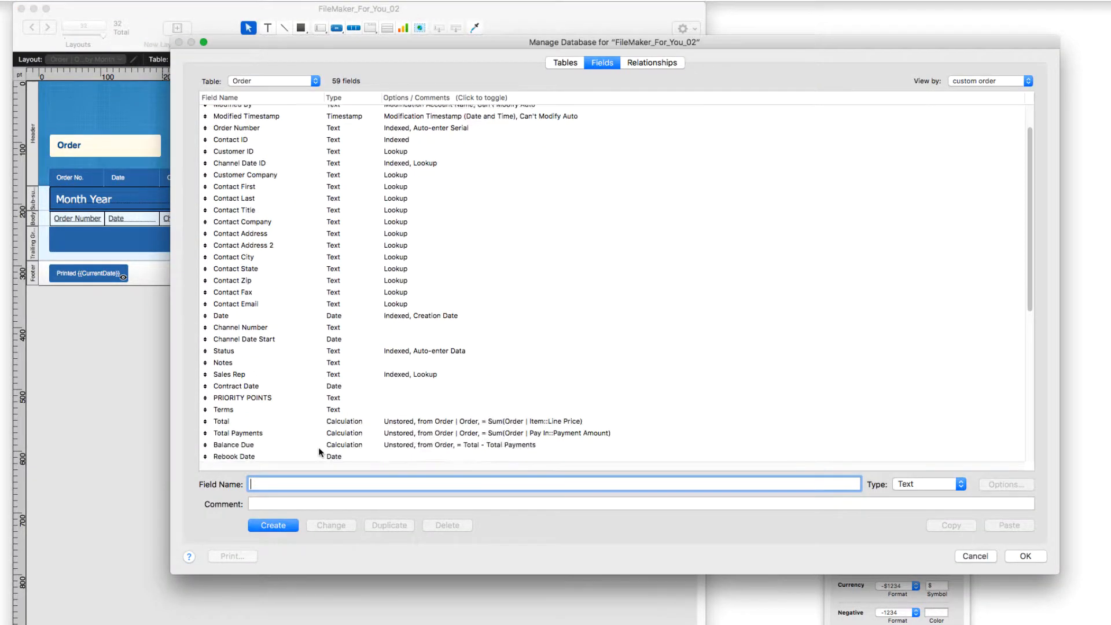
pyautogui.click(255, 454)
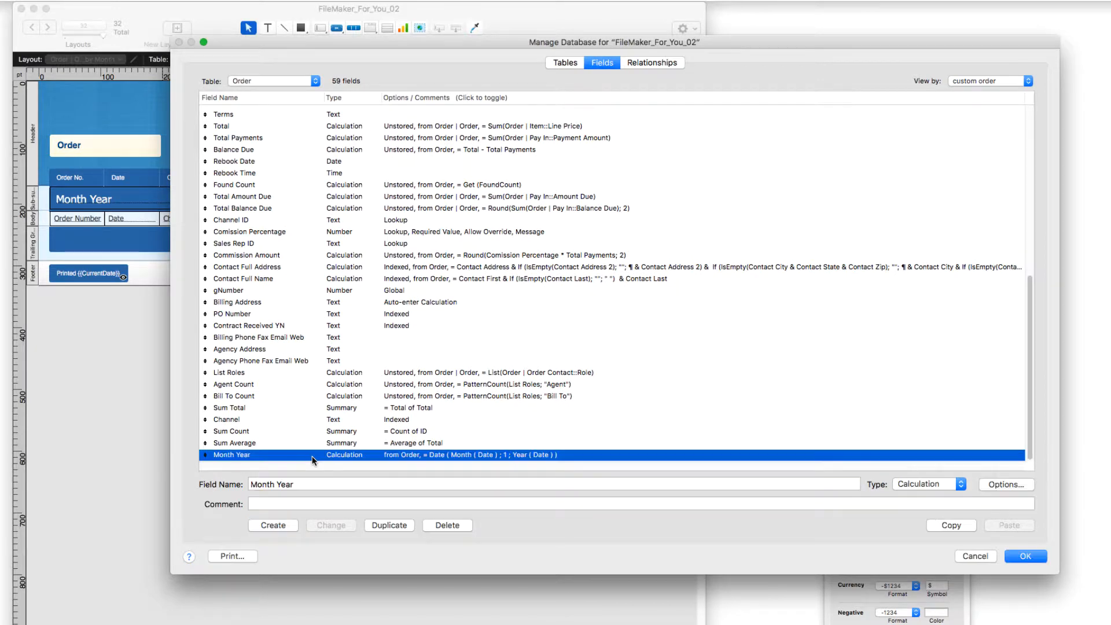
pyautogui.click(1005, 484)
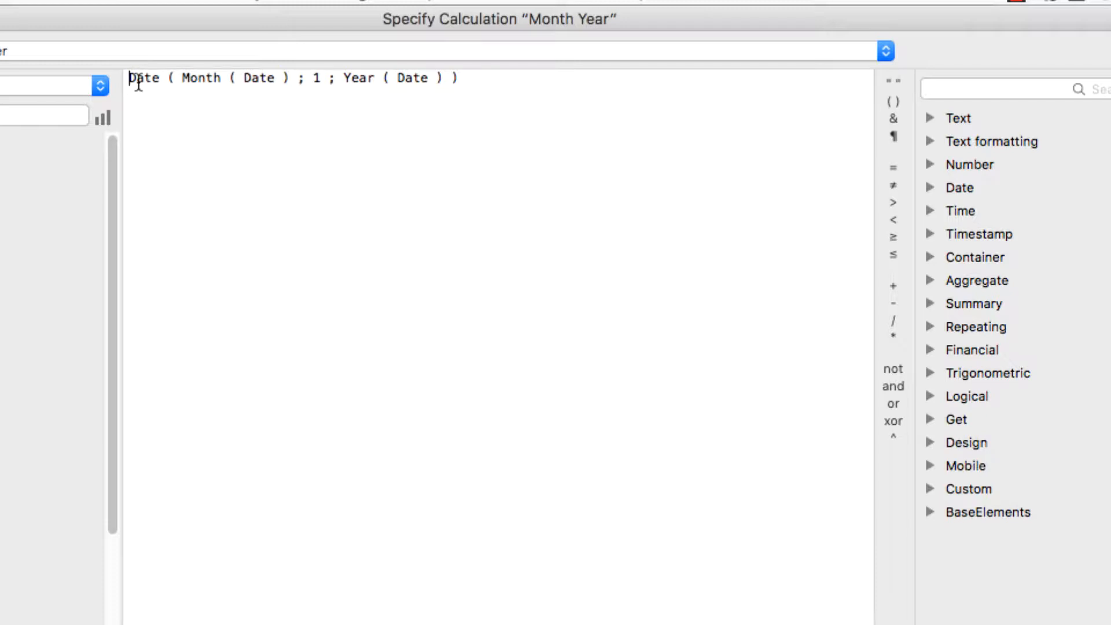
# Insert a temporary Date function template on a new line below the Month Year formula.
pyautogui.click(506, 85)
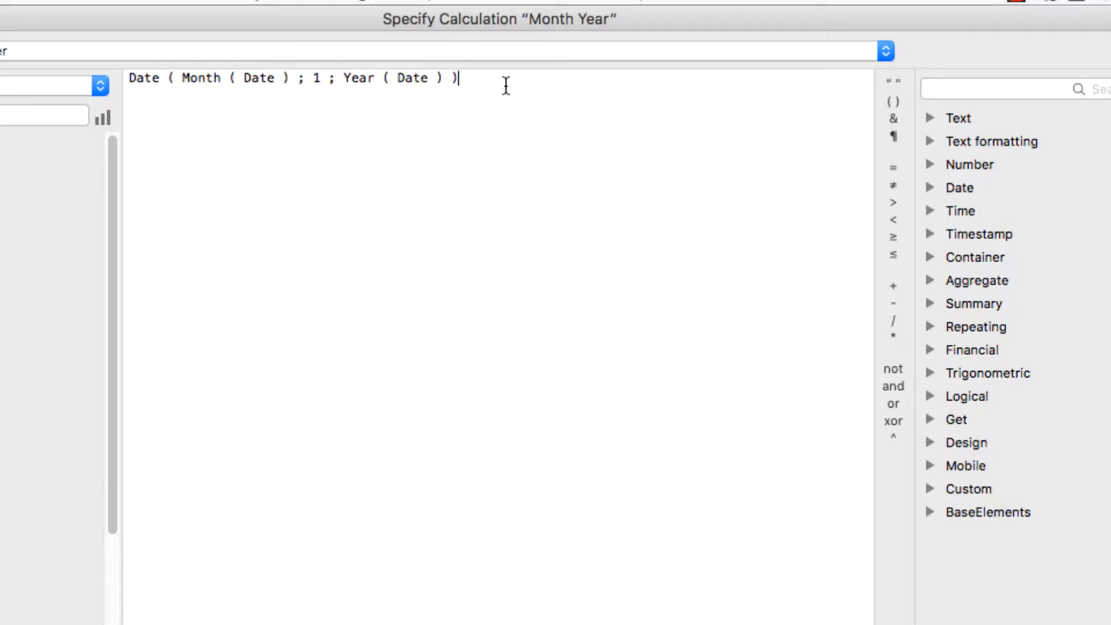
pyautogui.press('Return')
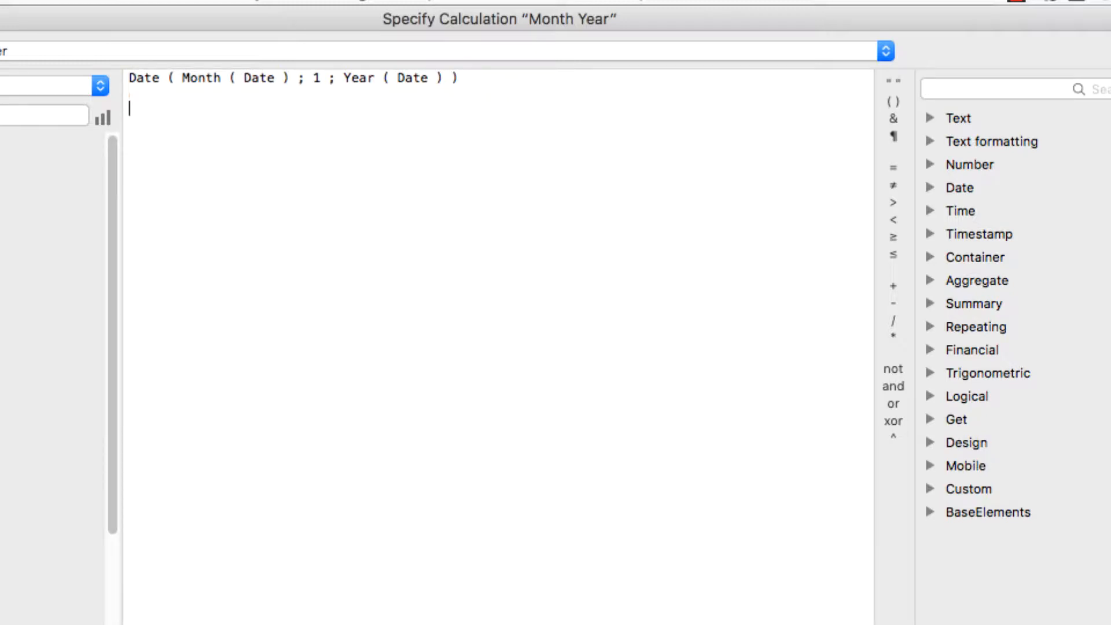
pyautogui.write('DAte')
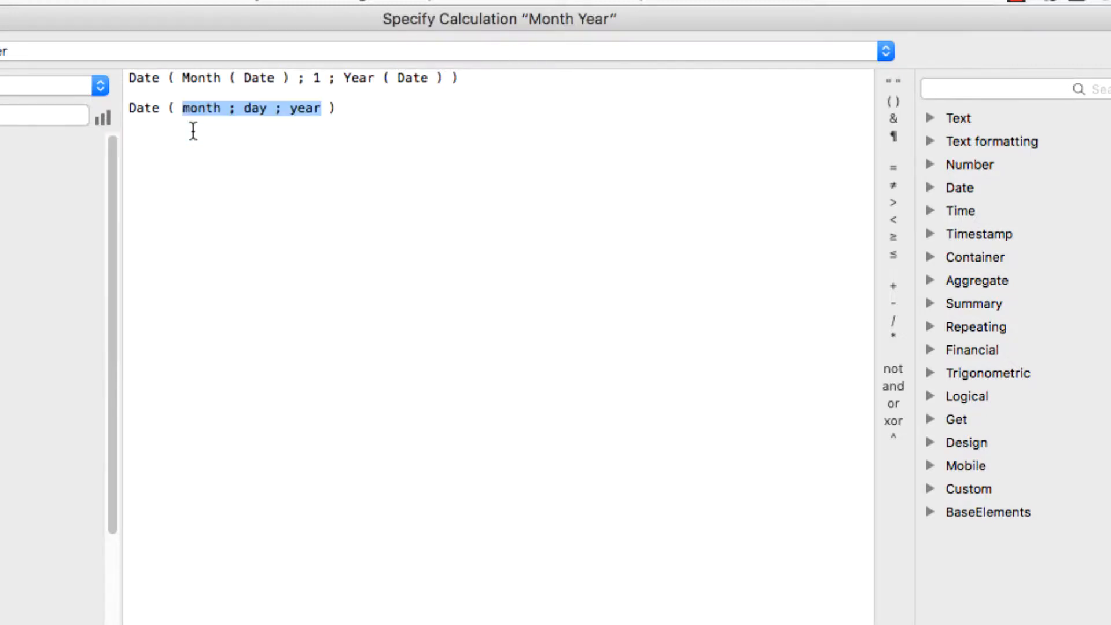
pyautogui.click(333, 108)
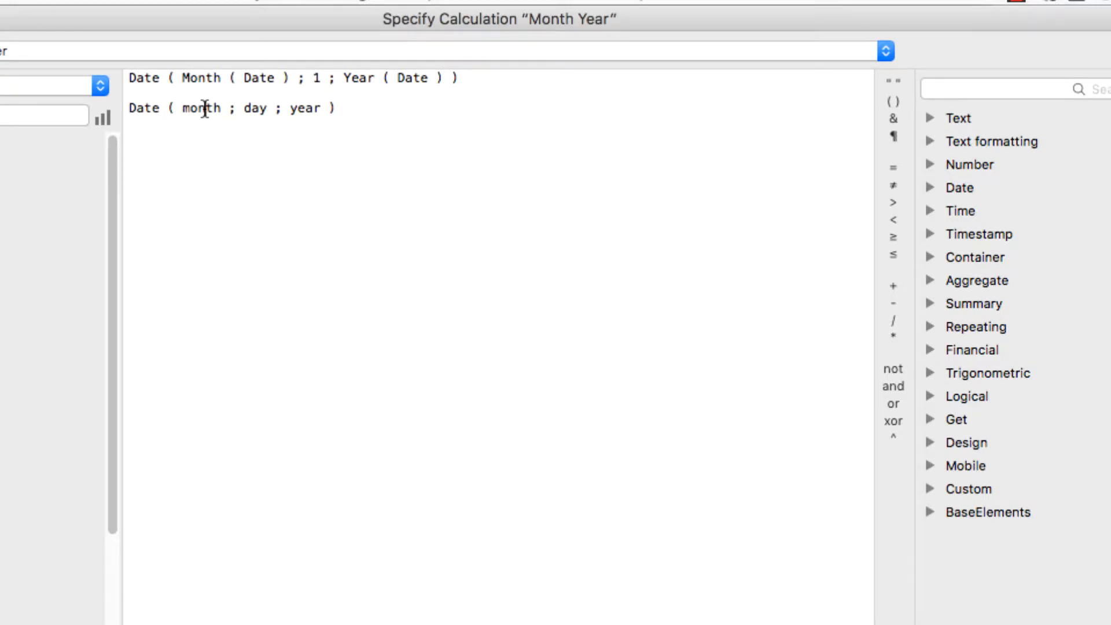
pyautogui.moveTo(240, 108)
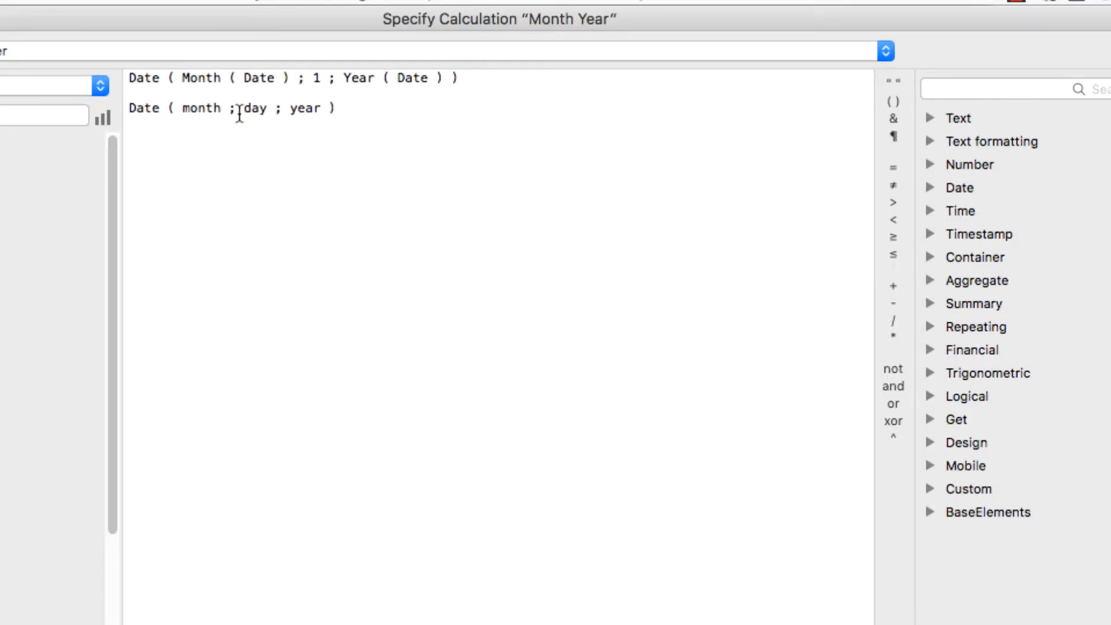
# Fill the template toward Date ( Month ( Date ) ; 1 ; Year ( Date ) ), then remove the temporary line.
pyautogui.doubleClick(201, 108)
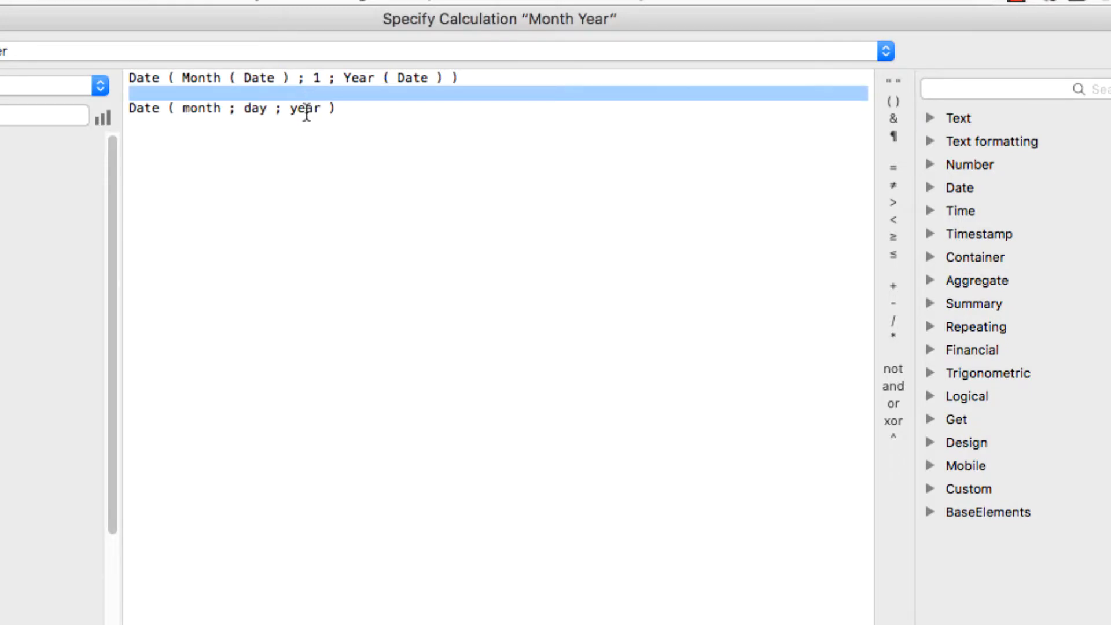
pyautogui.doubleClick(305, 107)
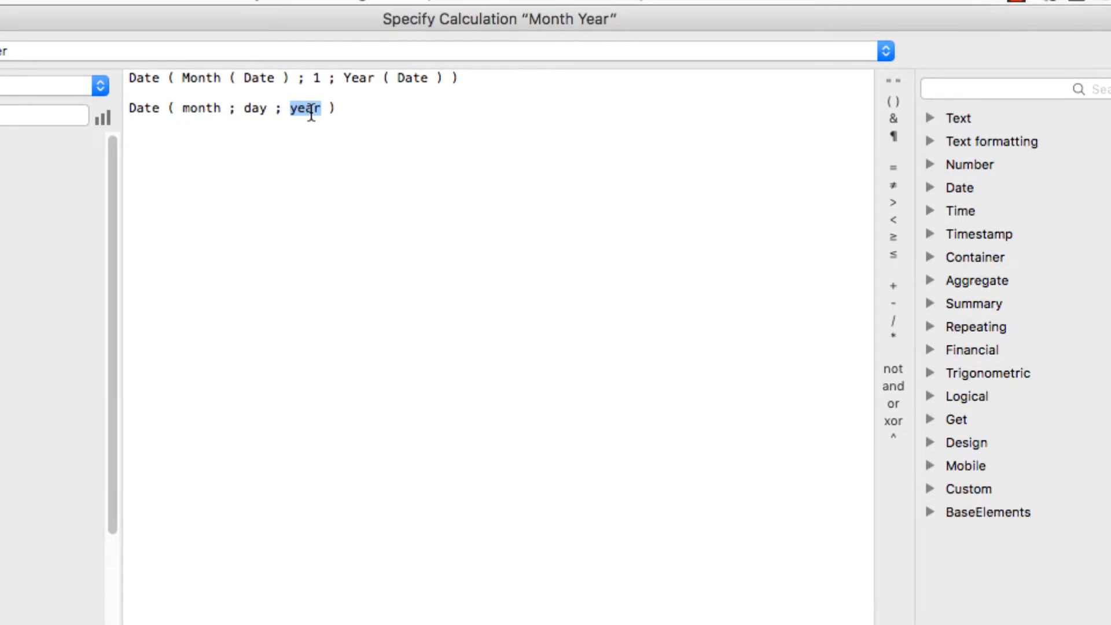
pyautogui.moveTo(298, 173)
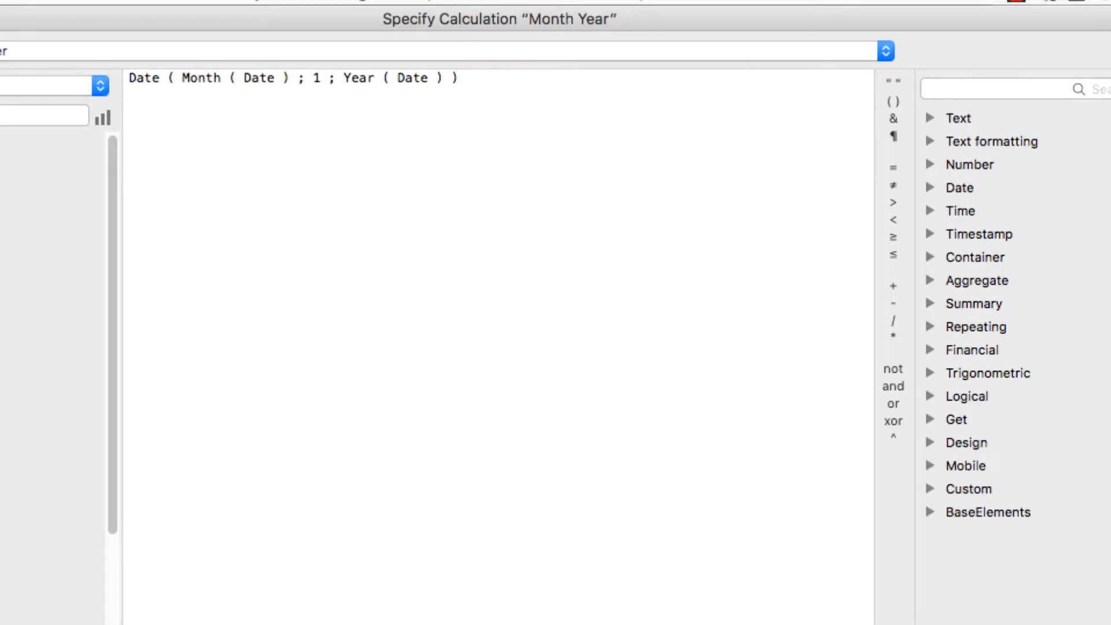
pyautogui.write('mon')
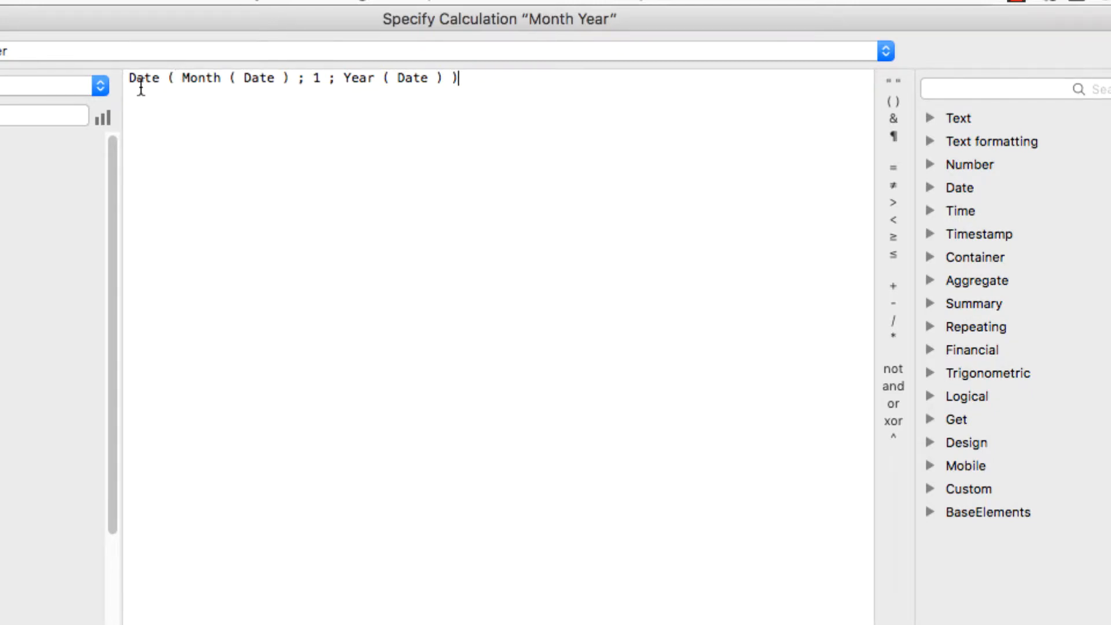
pyautogui.moveTo(190, 78)
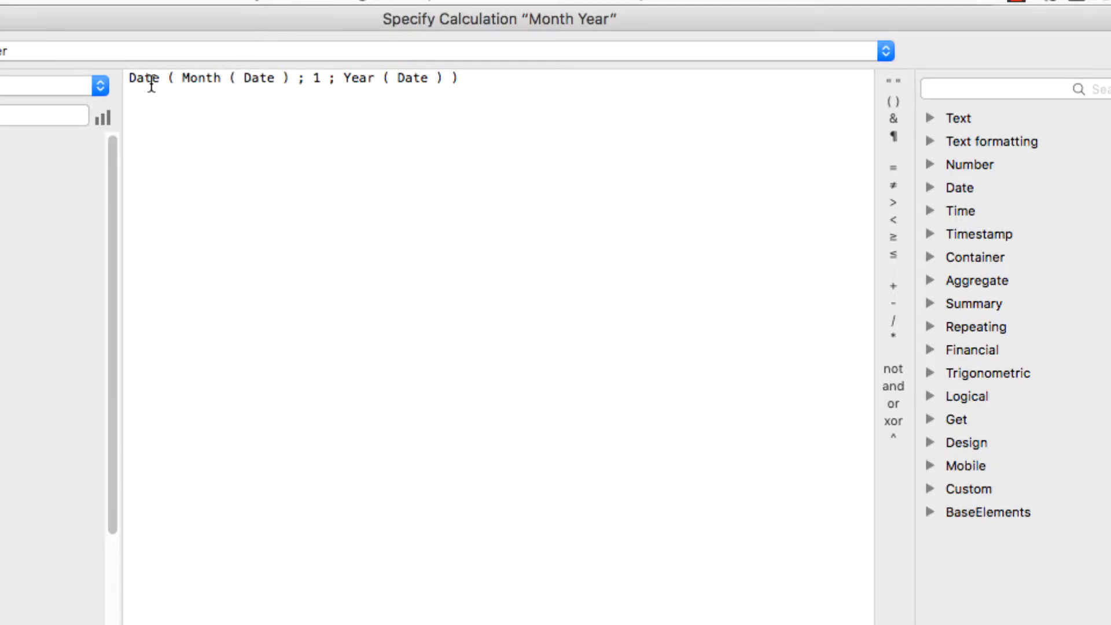
pyautogui.moveTo(206, 87)
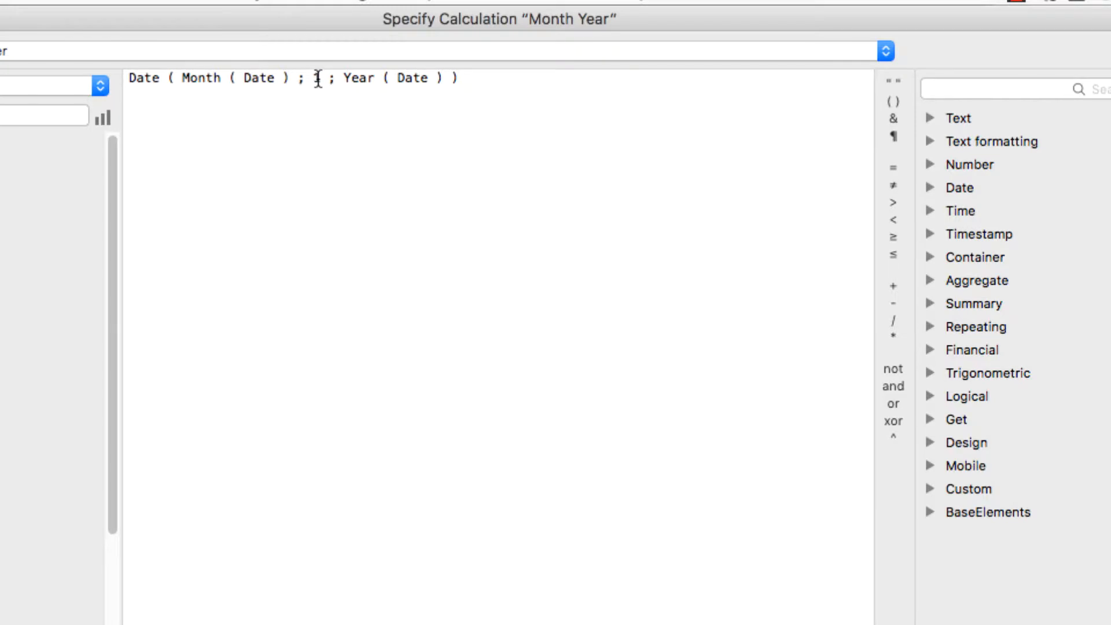
pyautogui.write('1')
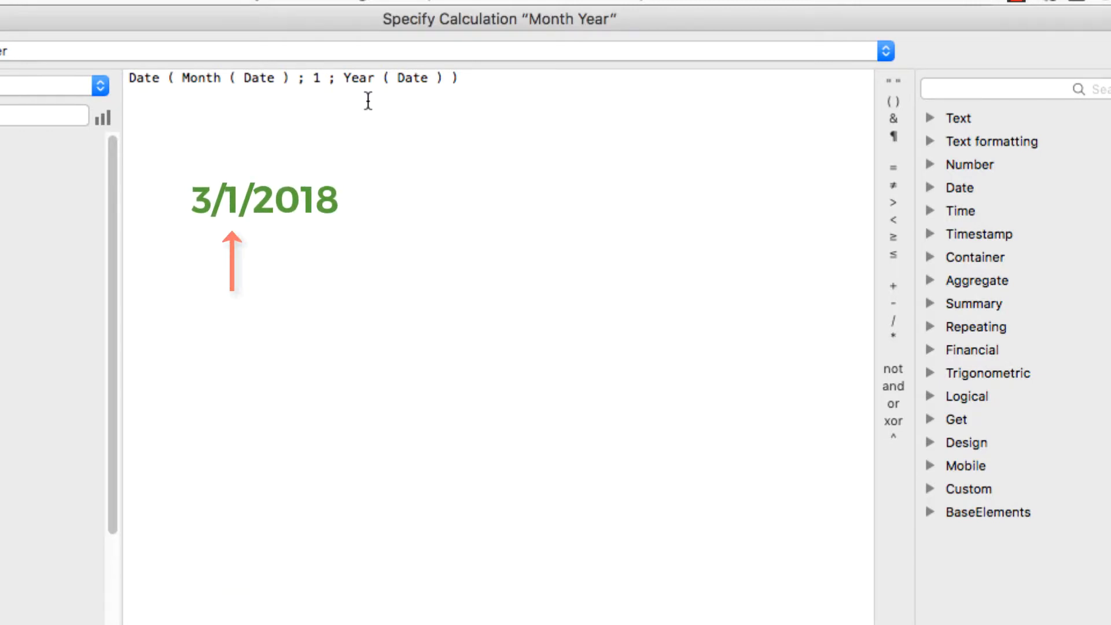
pyautogui.click(143, 78)
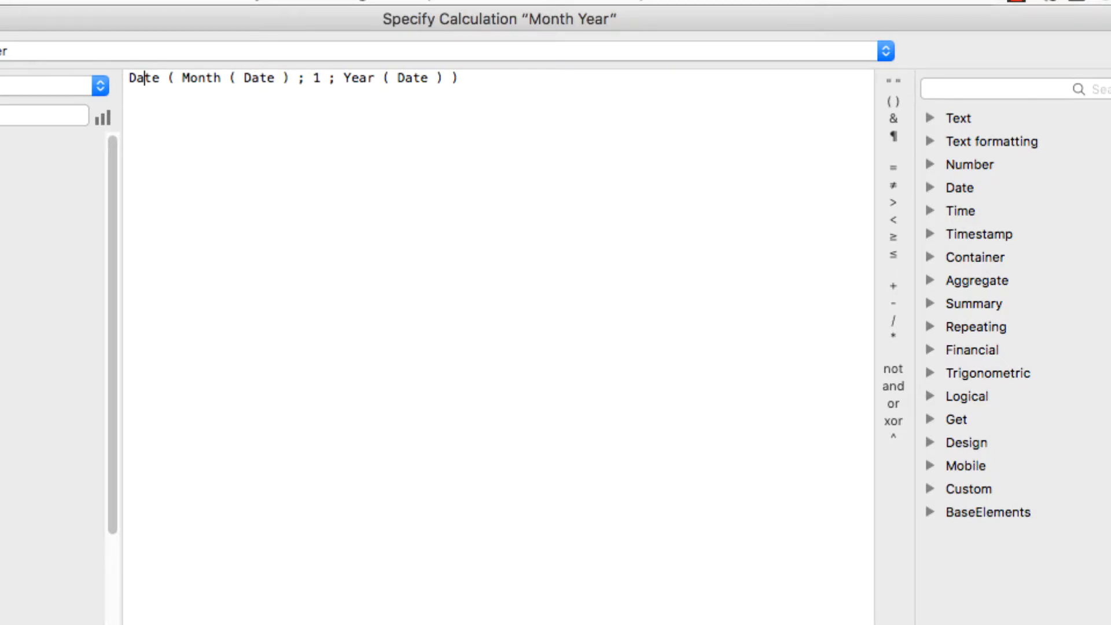
# Save the field definitions and return to Browse mode showing March 2018 with 65 orders, $3,513 average, $228,325 total.
pyautogui.click(1025, 555)
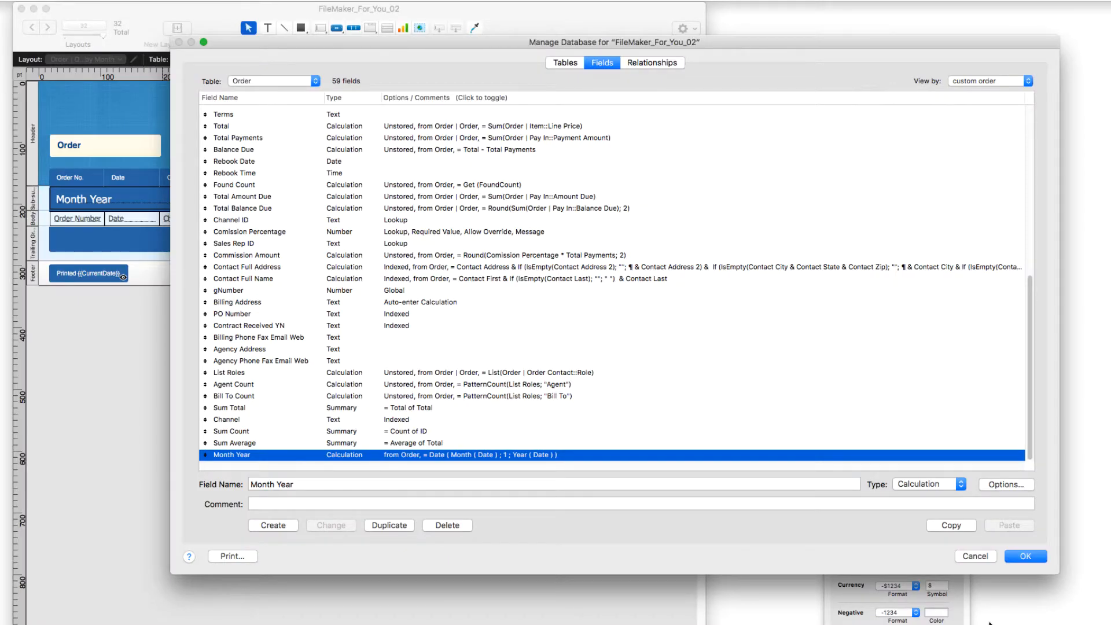
pyautogui.click(1024, 555)
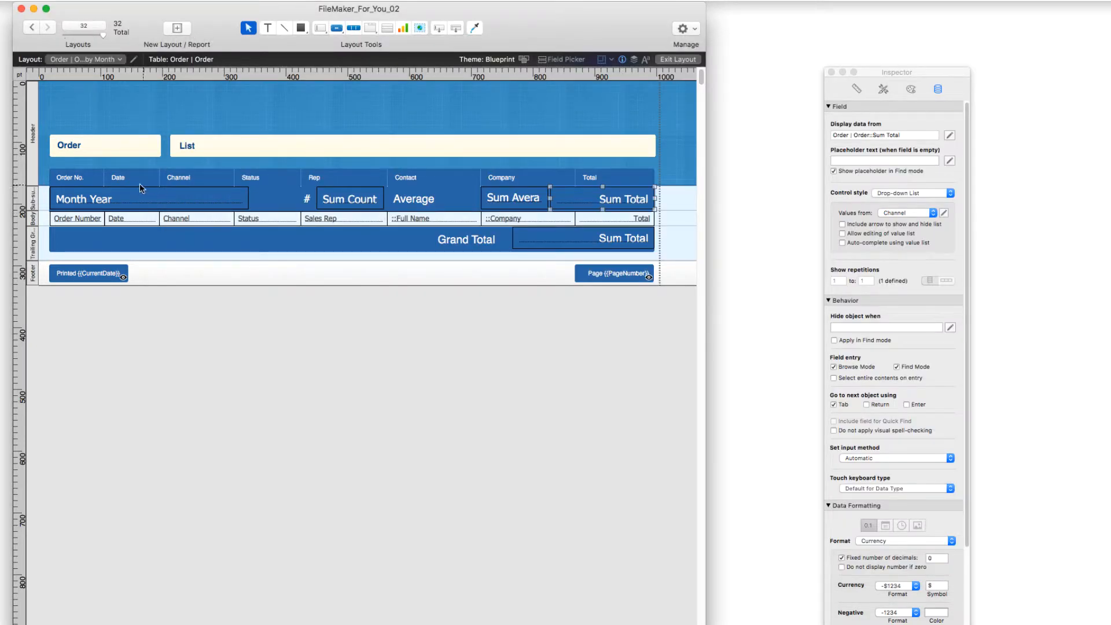
pyautogui.click(83, 198)
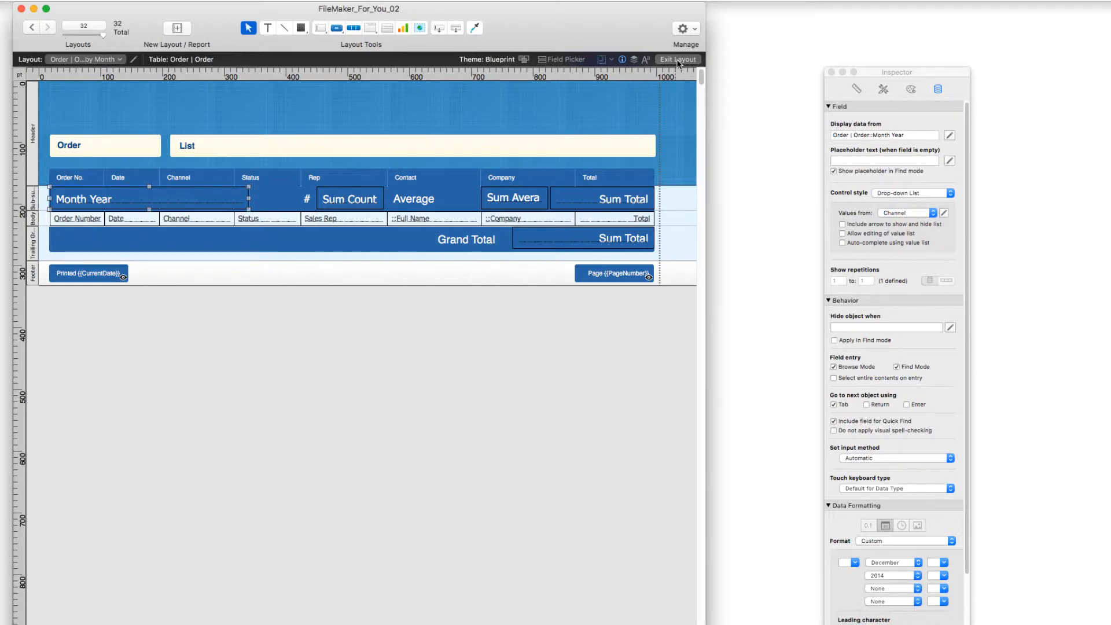
pyautogui.click(678, 59)
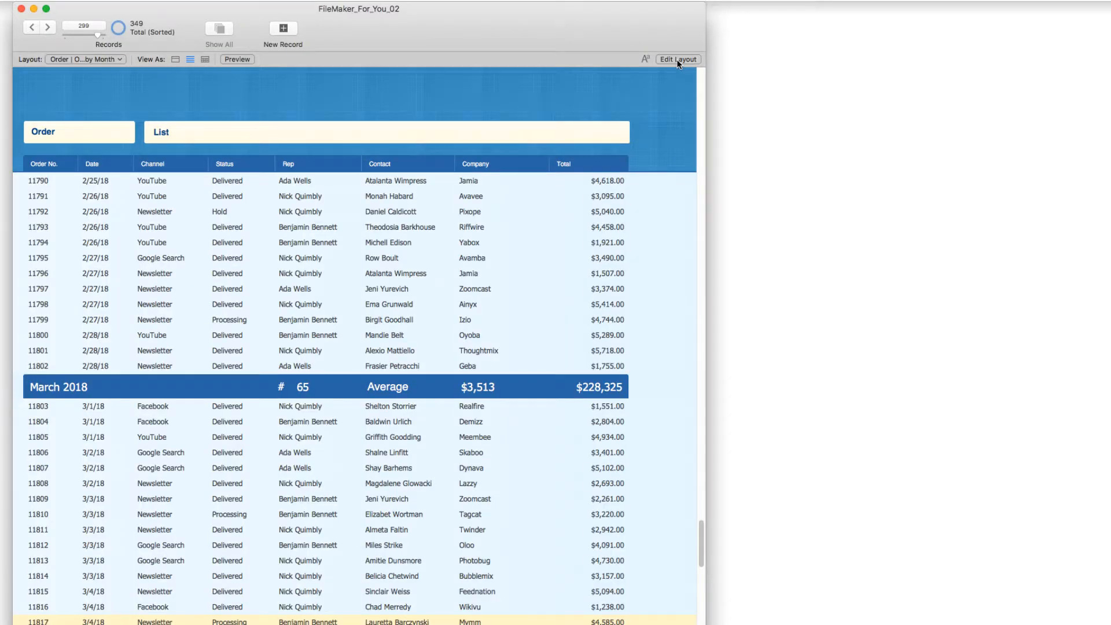
pyautogui.moveTo(670, 58)
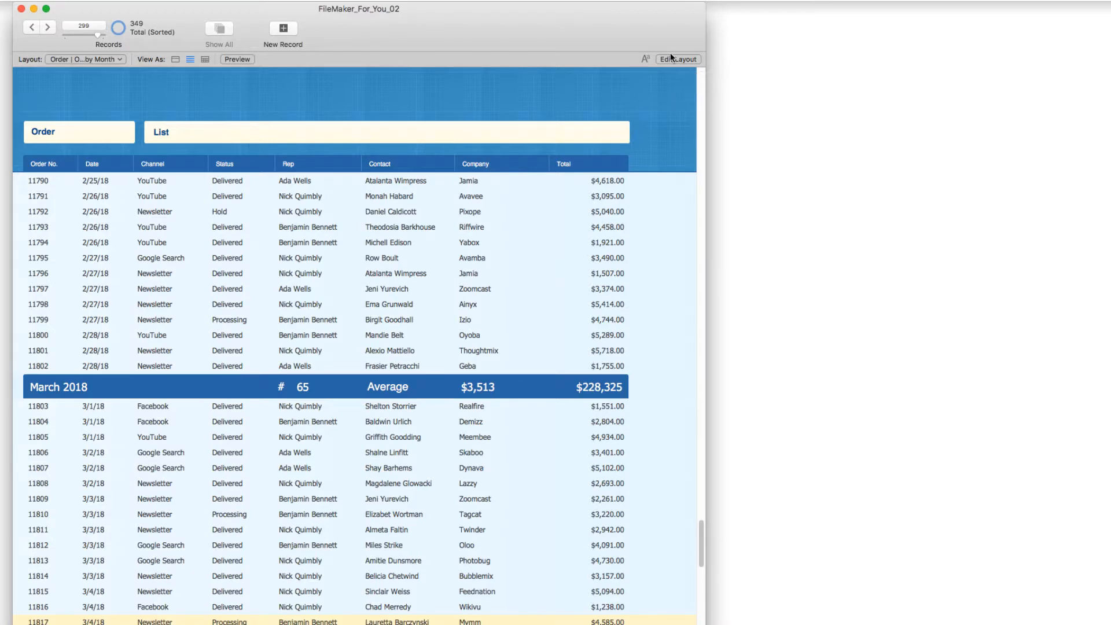
# Set the Month Year subsummary field's date format to As entered in the Inspector's Data settings.
pyautogui.click(677, 59)
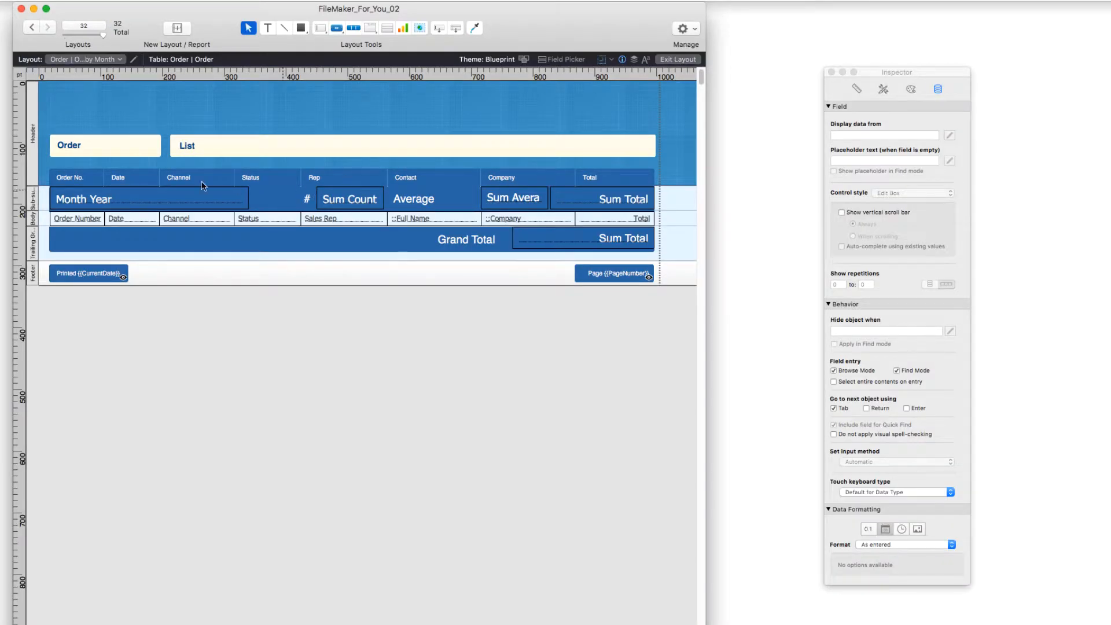
pyautogui.click(146, 198)
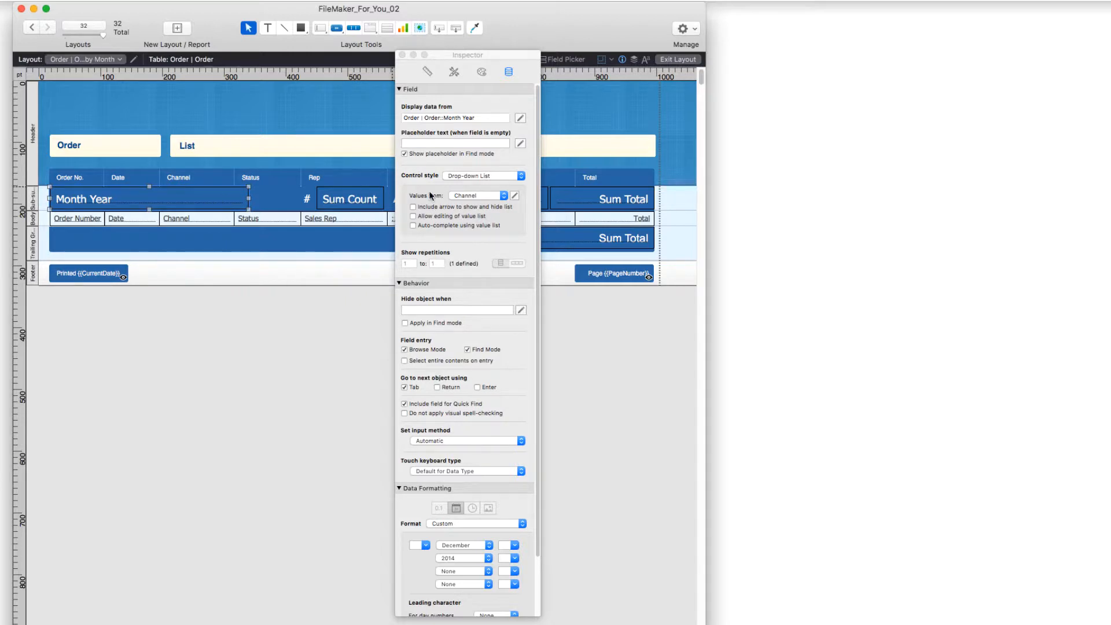
pyautogui.scroll(-3)
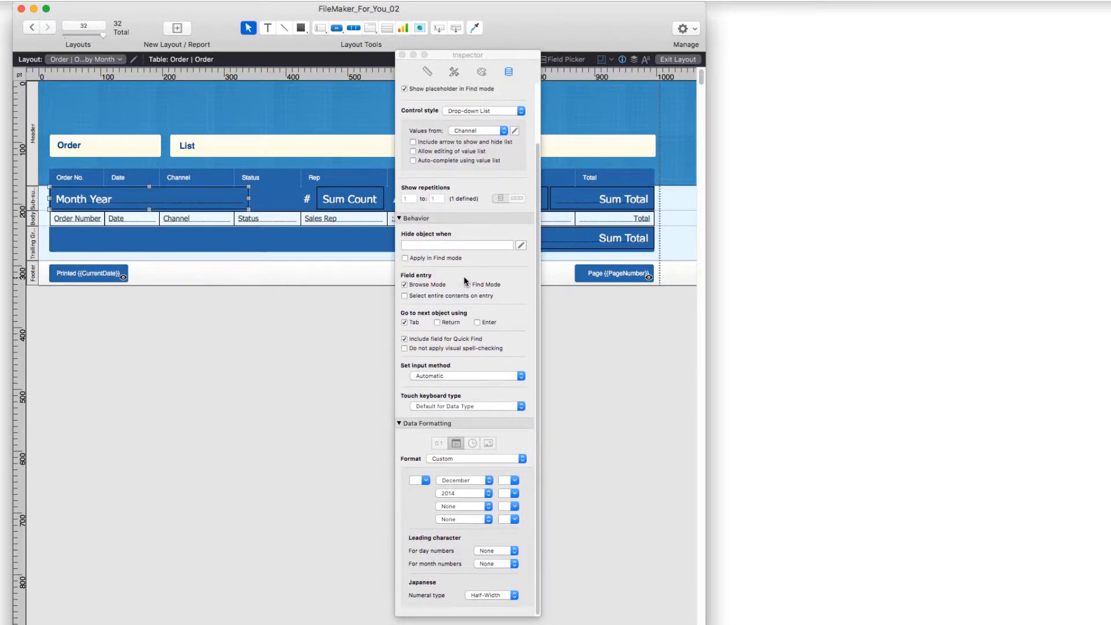
pyautogui.click(467, 285)
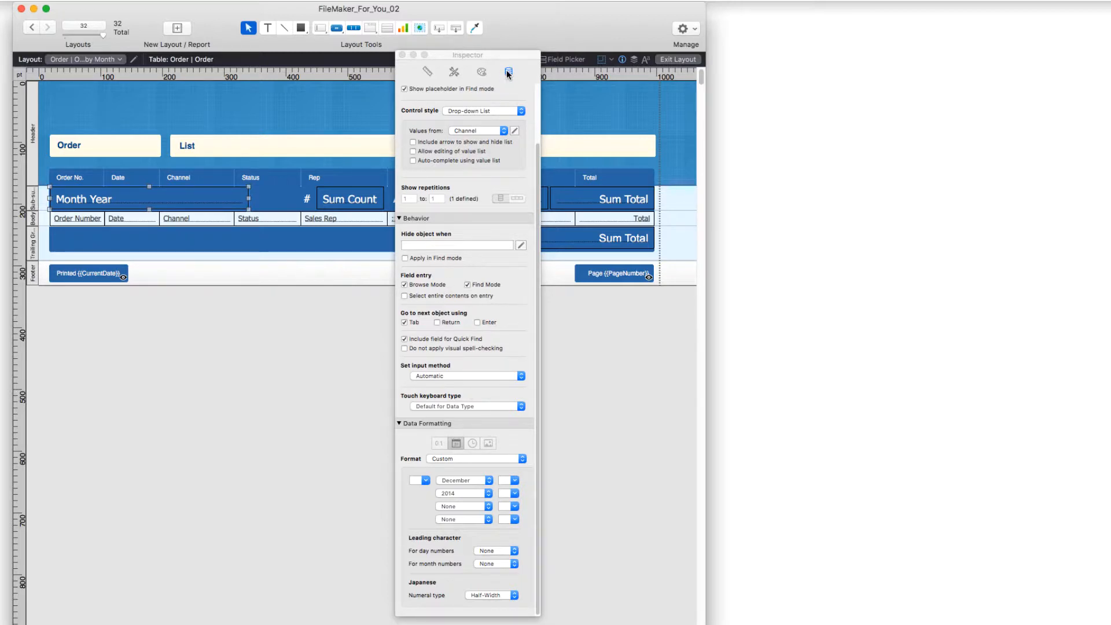
pyautogui.moveTo(509, 72)
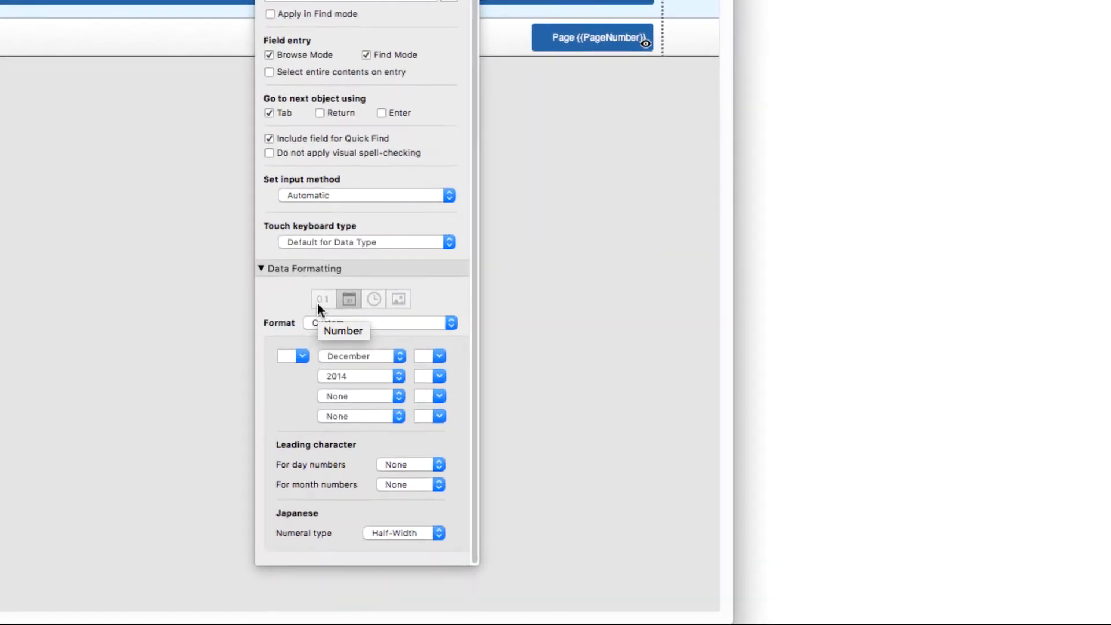
pyautogui.moveTo(349, 299)
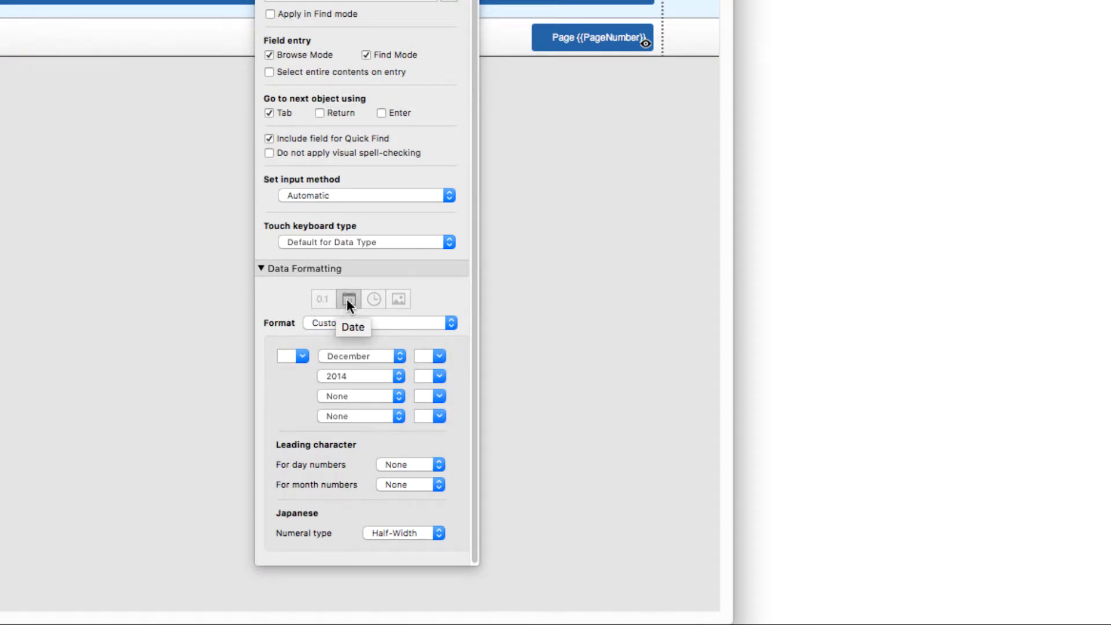
pyautogui.moveTo(398, 298)
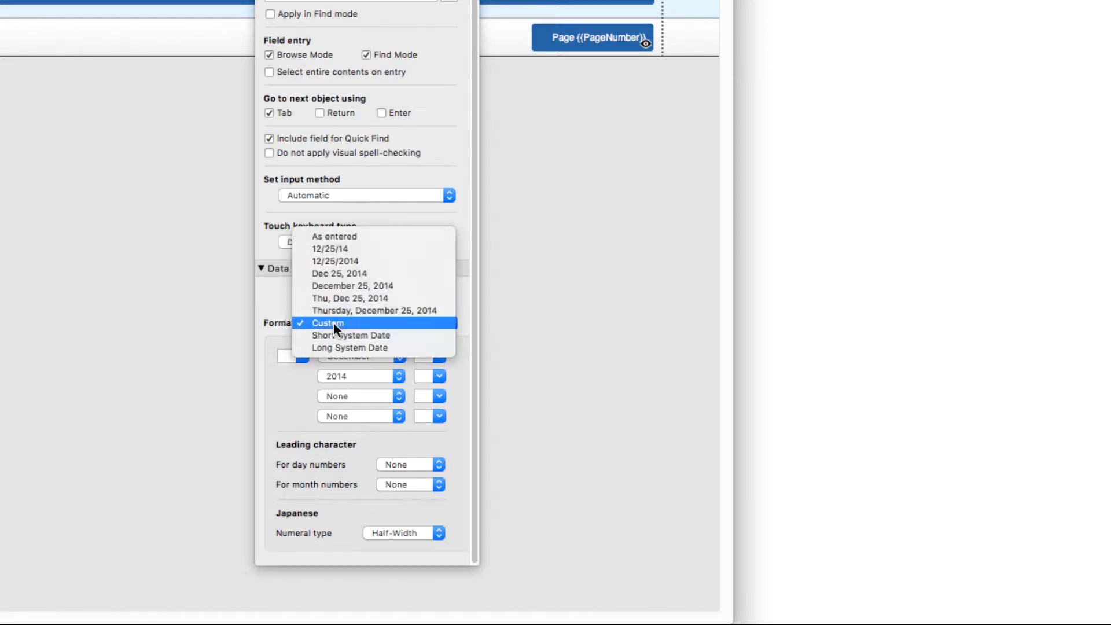
pyautogui.moveTo(364, 236)
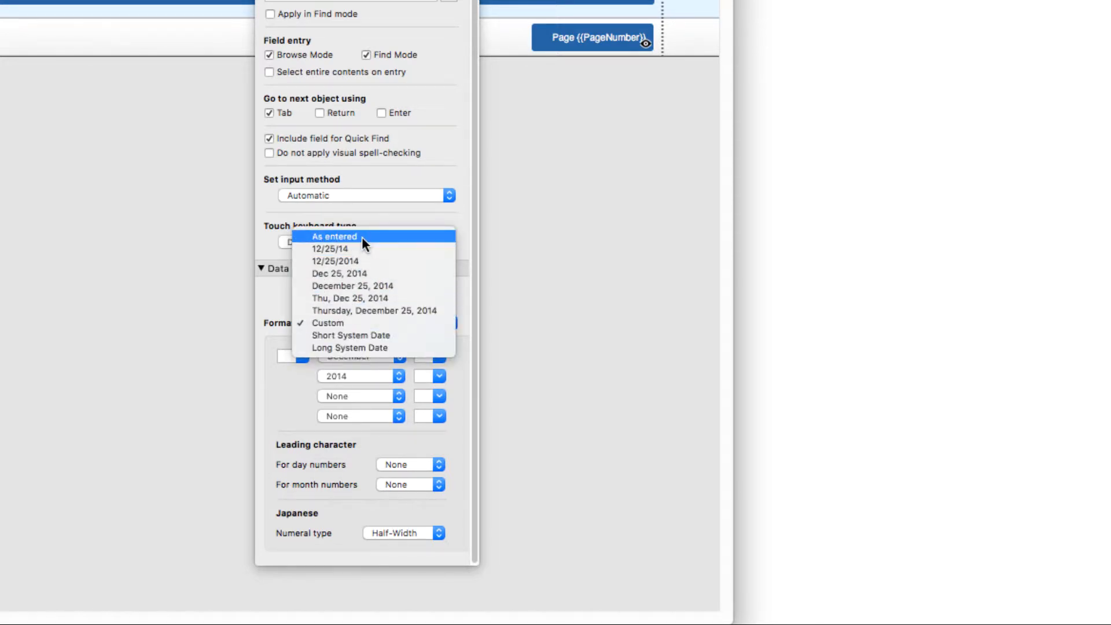
pyautogui.click(334, 236)
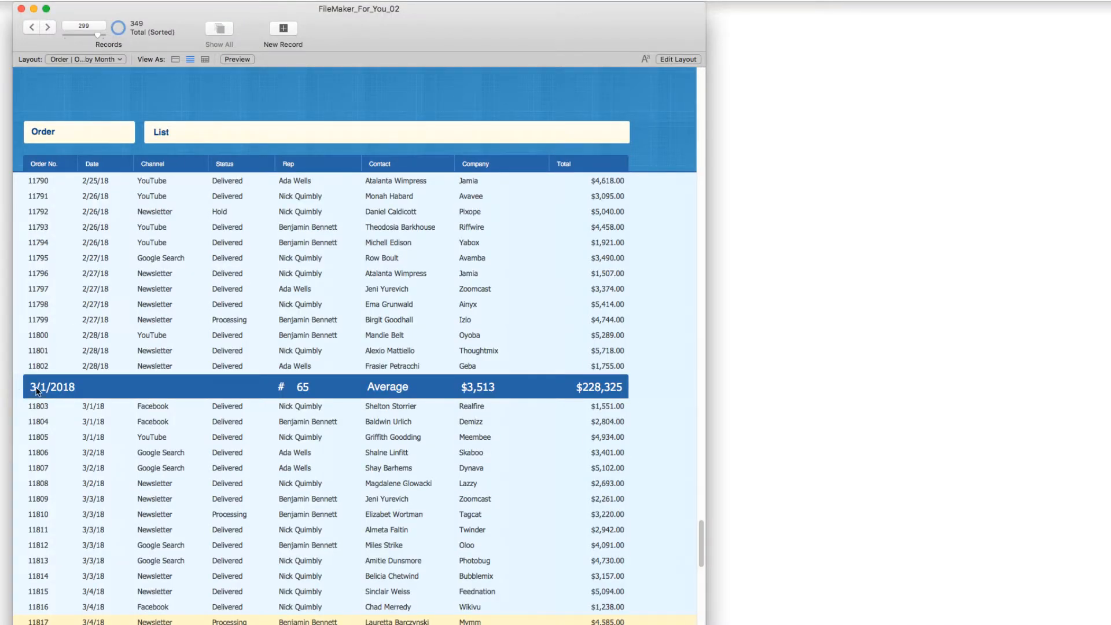
# Scroll up the order list to check the 3/1/2018, 2/1/2018 and 1/1/2018 subsummary rows.
pyautogui.scroll(3)
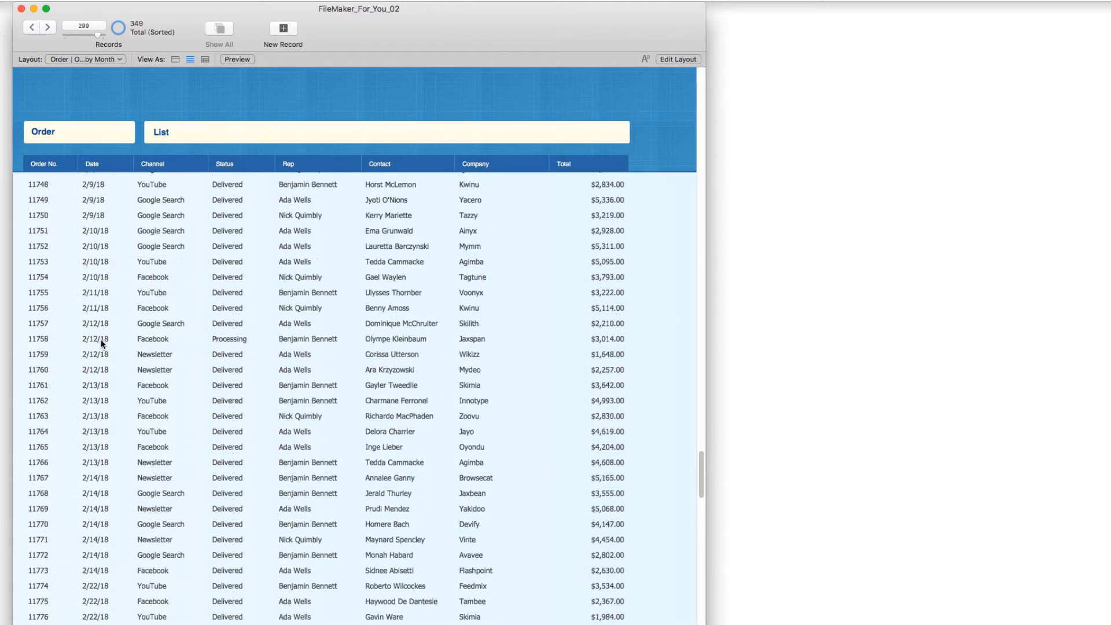
pyautogui.scroll(3)
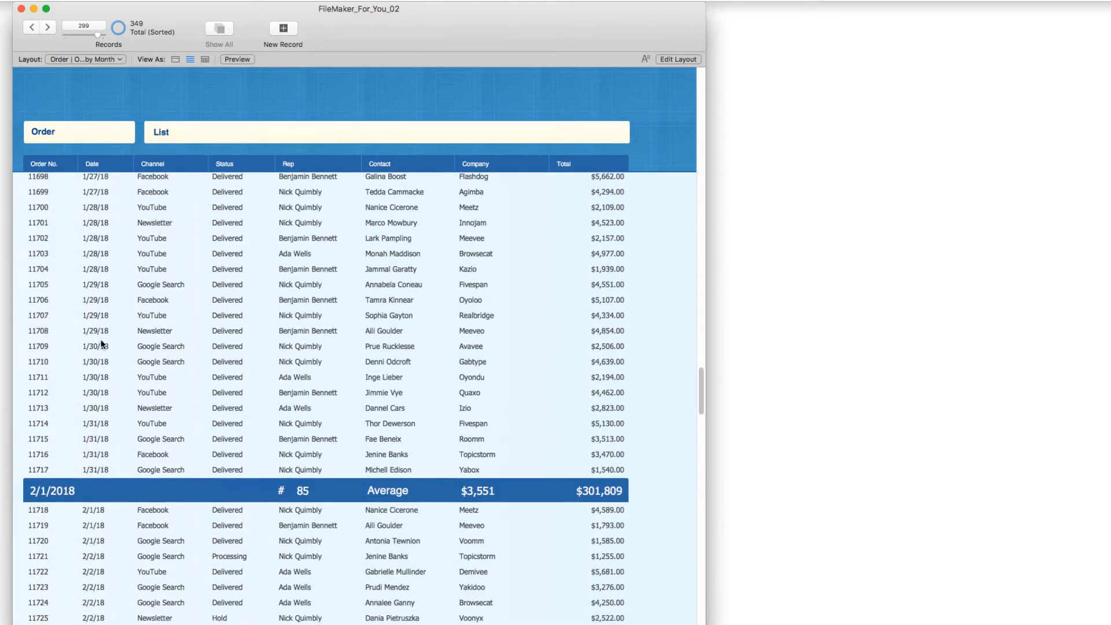
pyautogui.scroll(3)
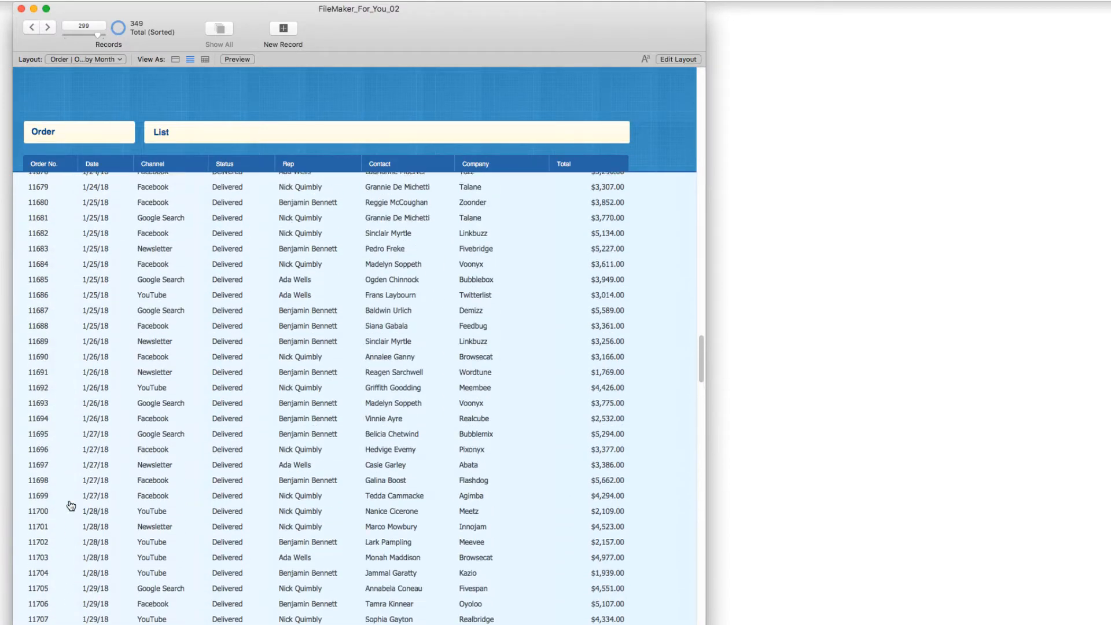
pyautogui.scroll(3)
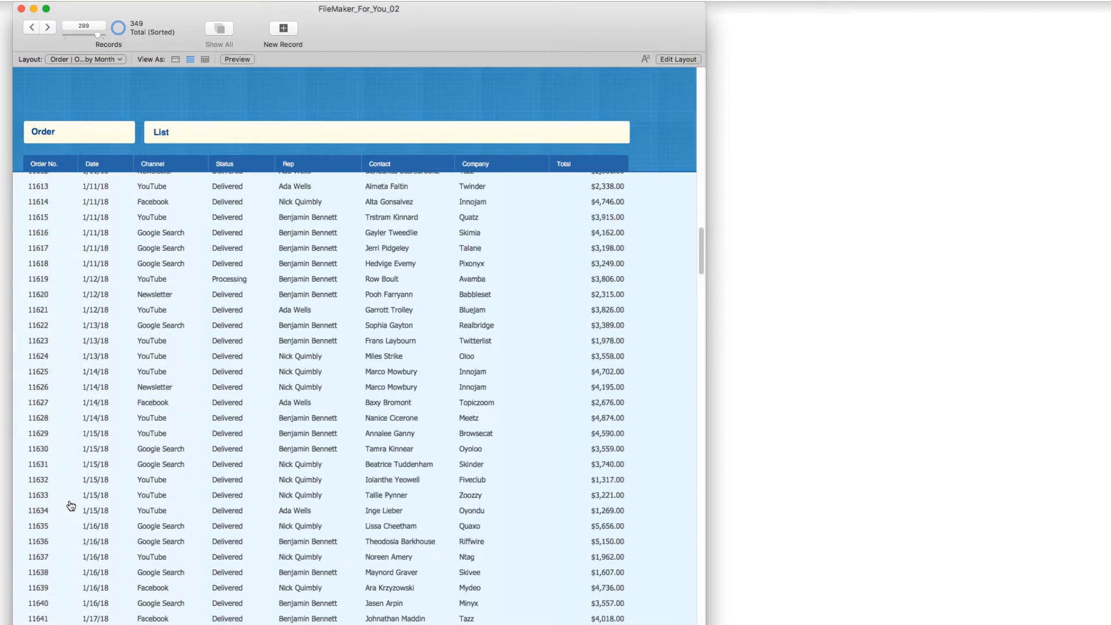
pyautogui.scroll(3)
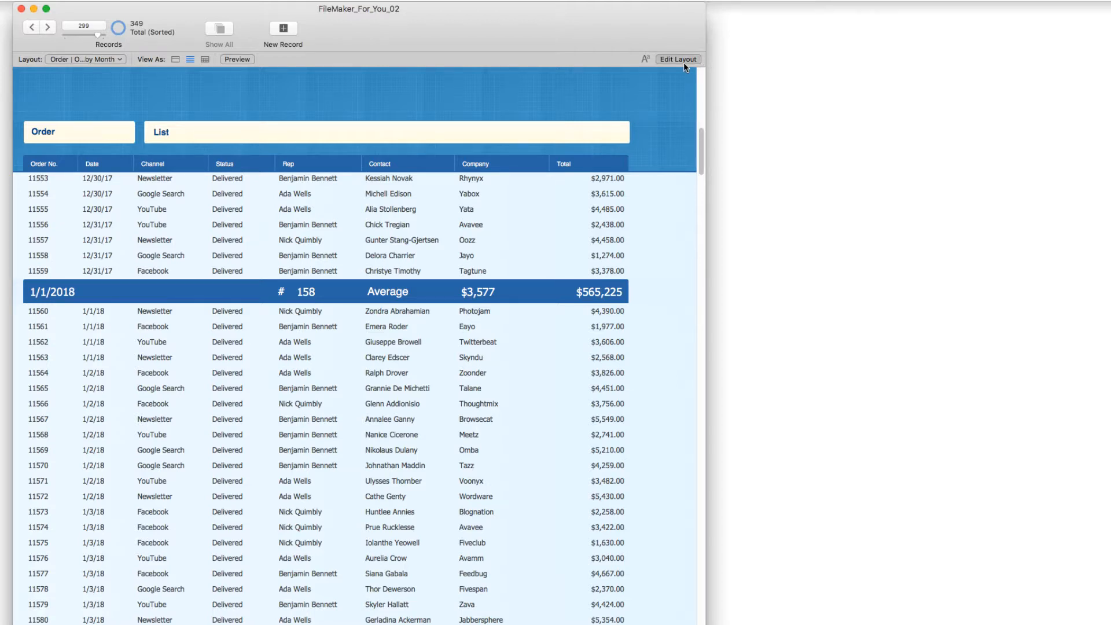
# Switch Month Year to a custom date format with full month name (December) and a space separator.
pyautogui.click(678, 59)
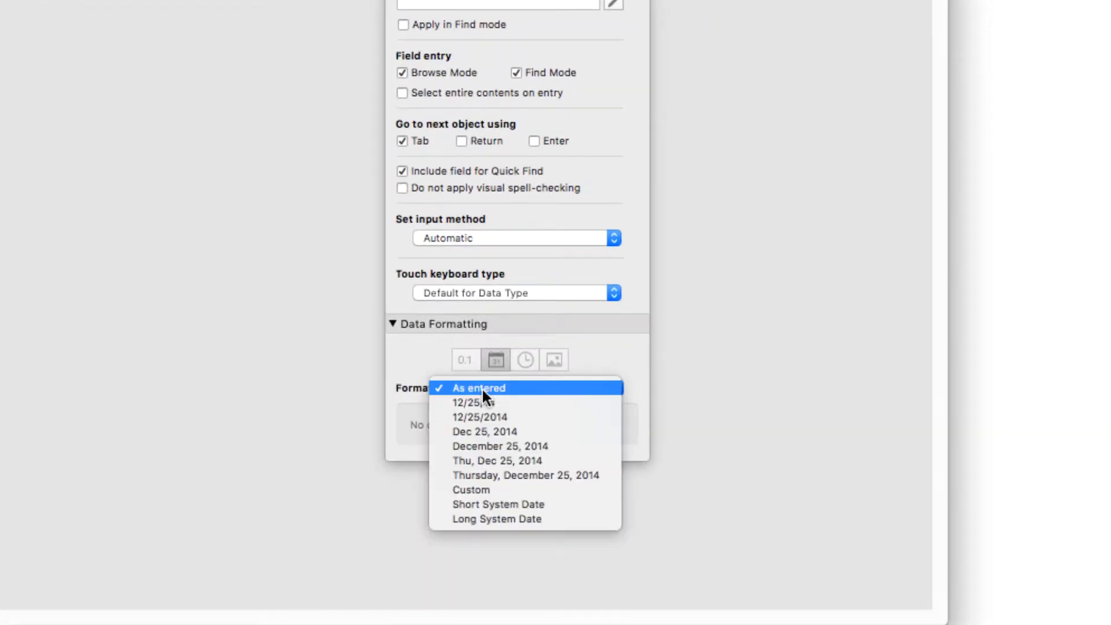
pyautogui.moveTo(472, 490)
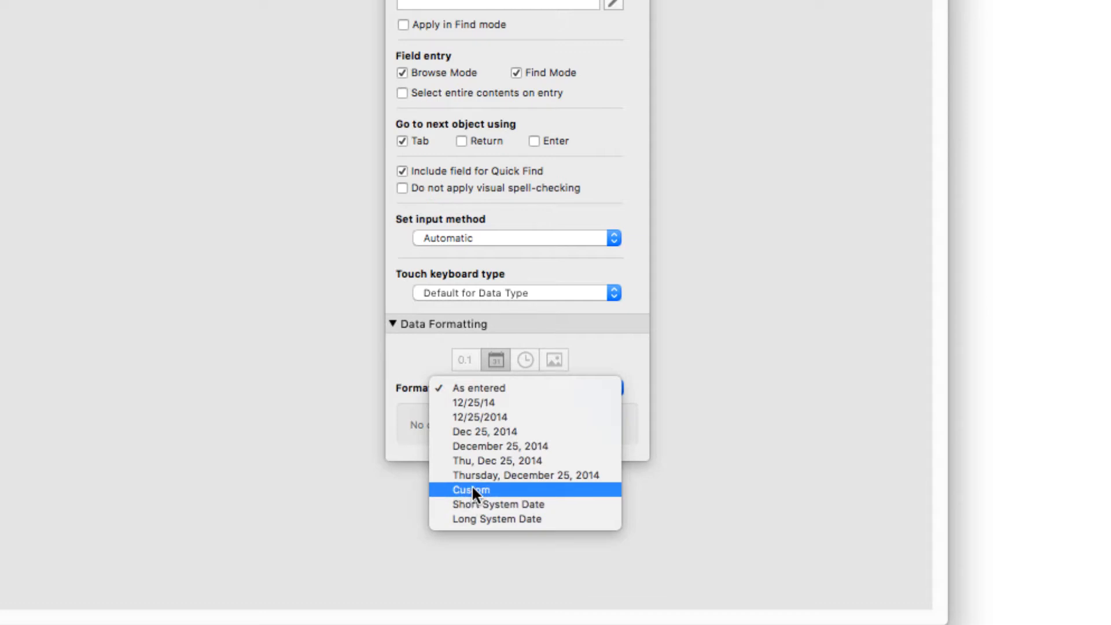
pyautogui.click(471, 490)
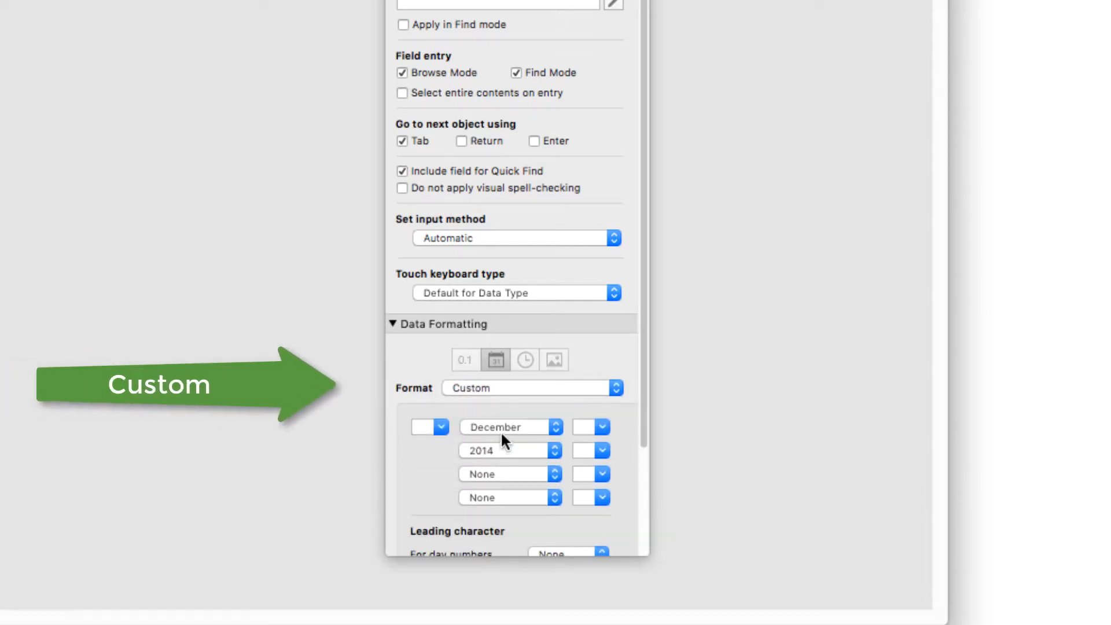
pyautogui.click(510, 426)
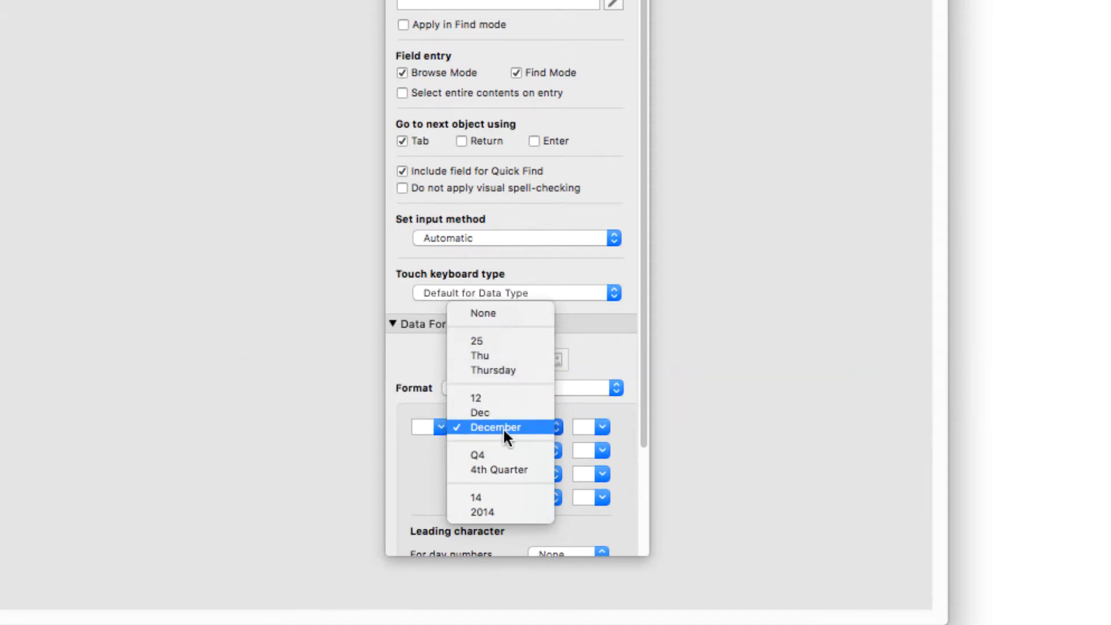
pyautogui.click(494, 428)
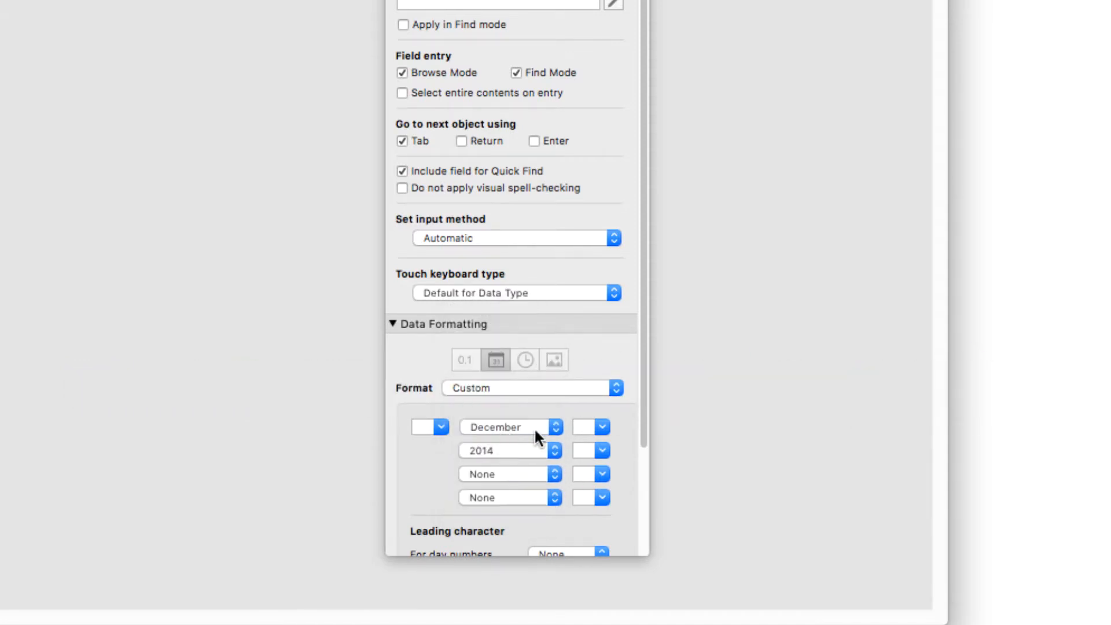
pyautogui.click(584, 427)
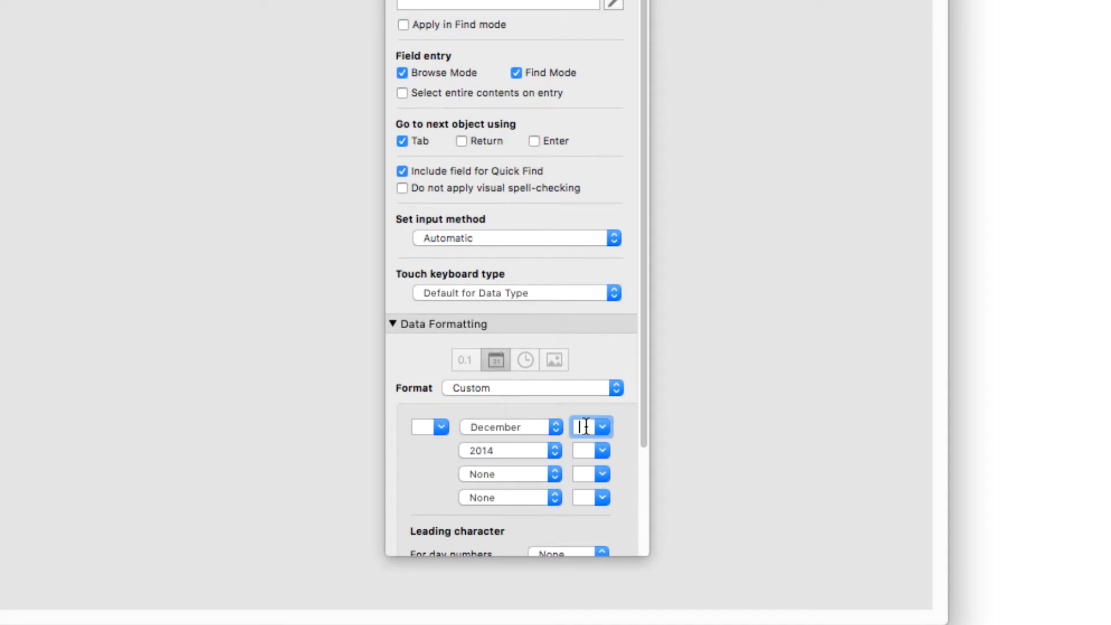
pyautogui.moveTo(576, 440)
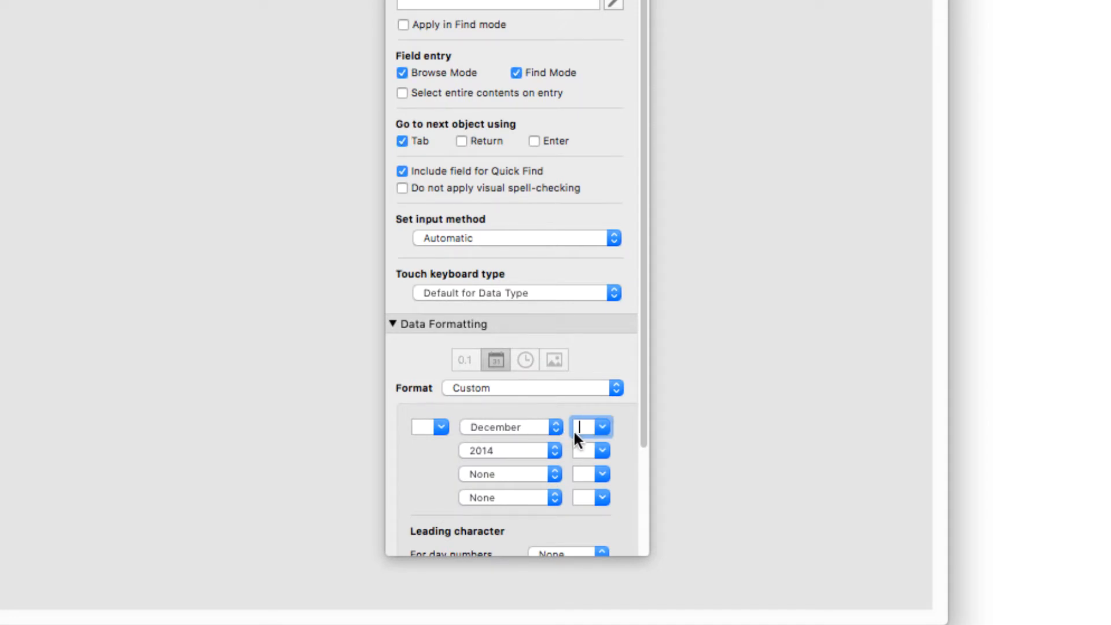
pyautogui.click(583, 427)
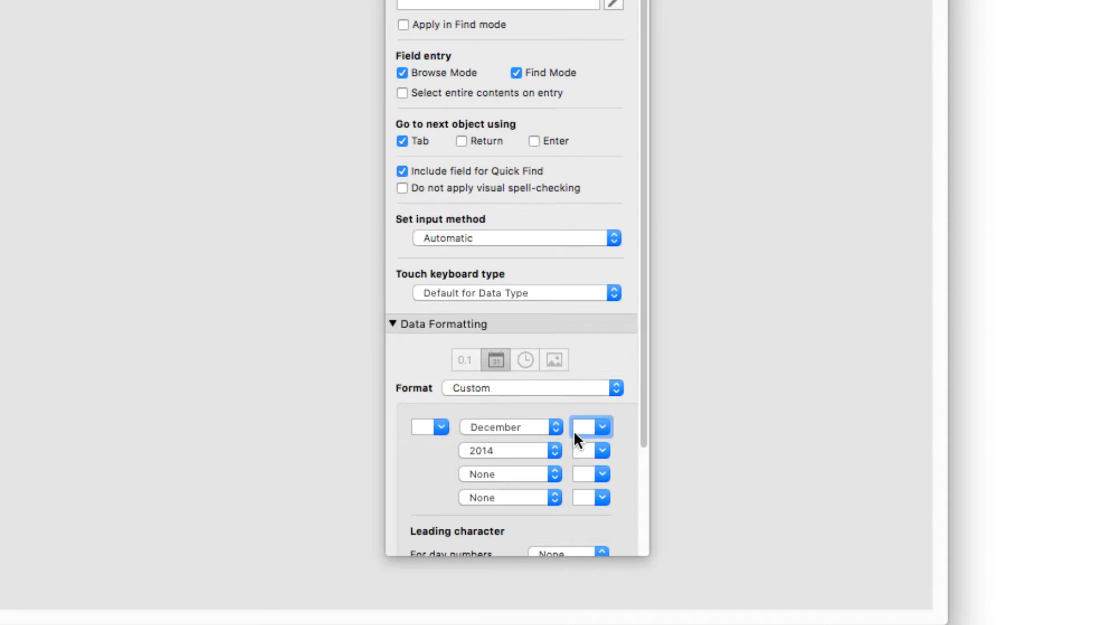
pyautogui.click(556, 450)
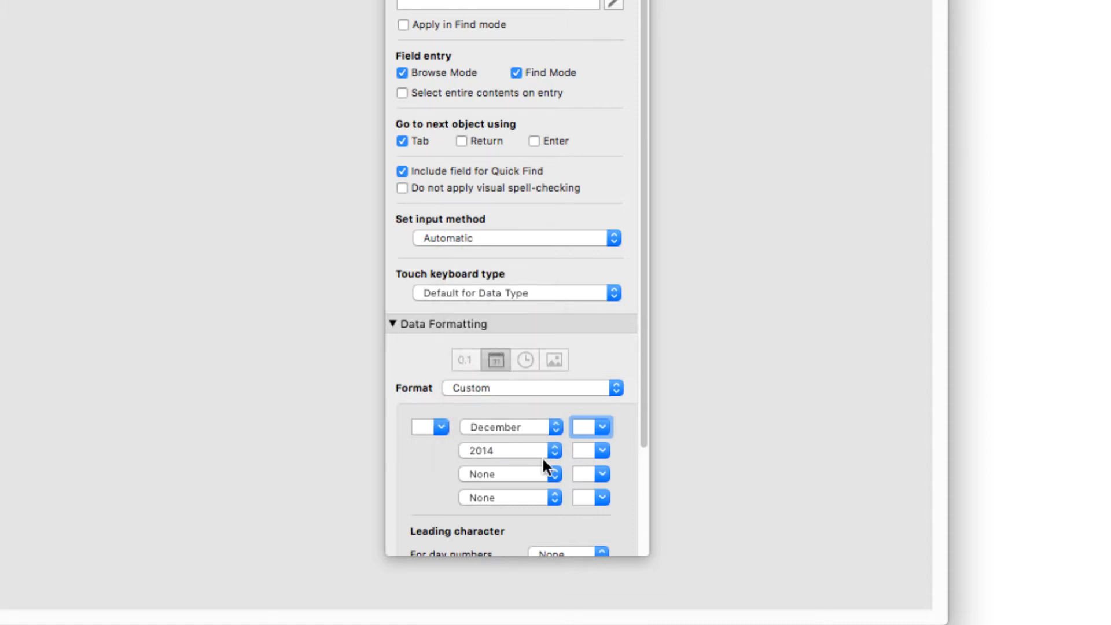
# Set the year element to 2014 and leave the remaining date elements as None.
pyautogui.click(581, 450)
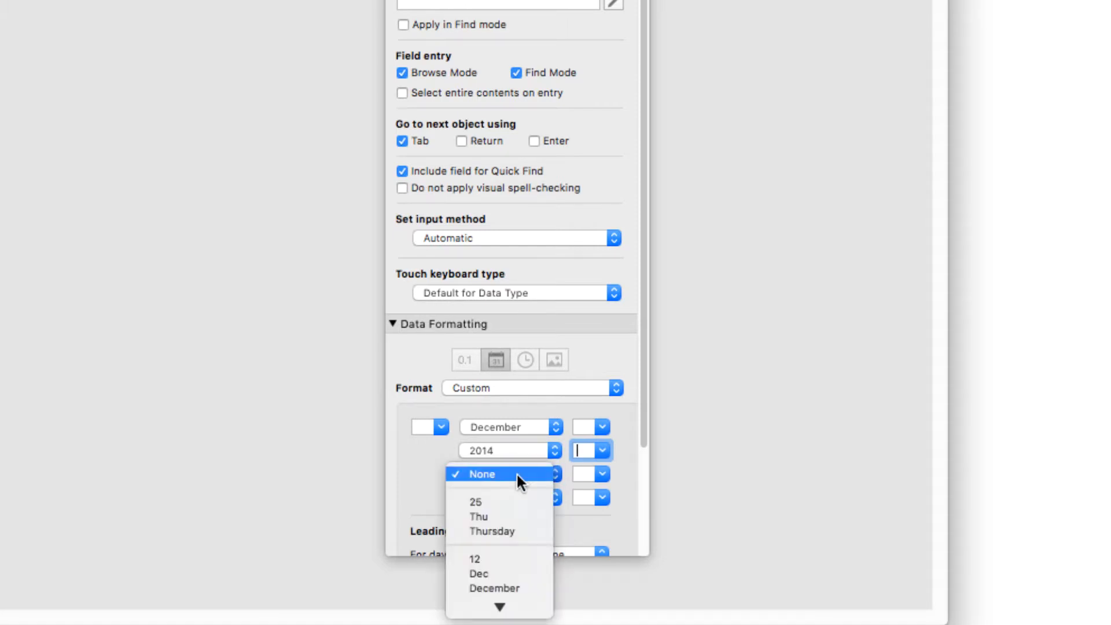
pyautogui.moveTo(500, 434)
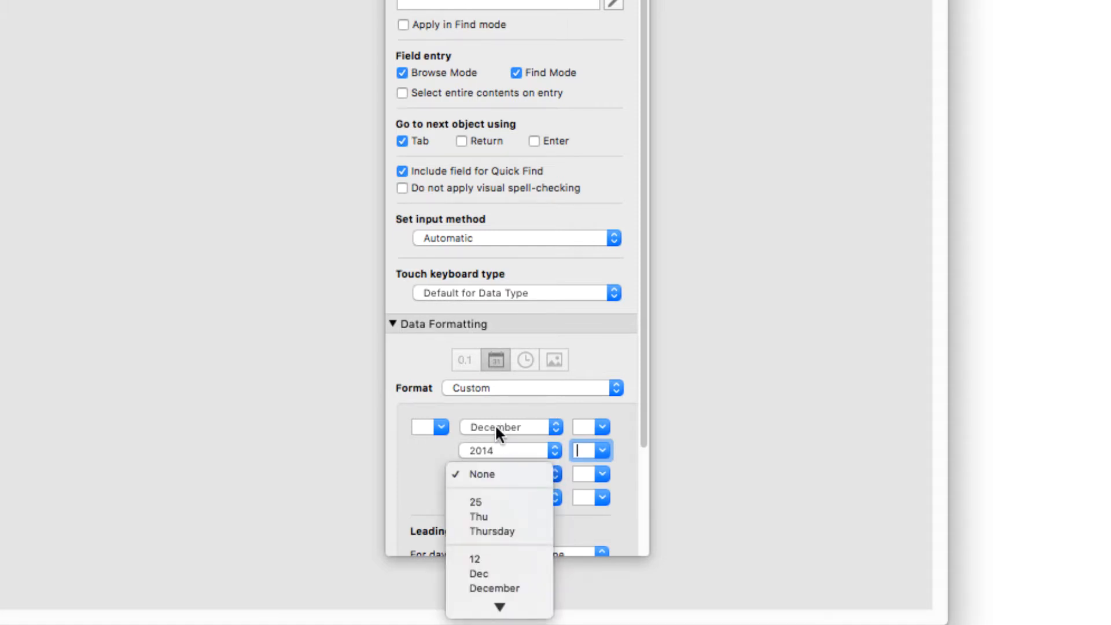
pyautogui.moveTo(493, 457)
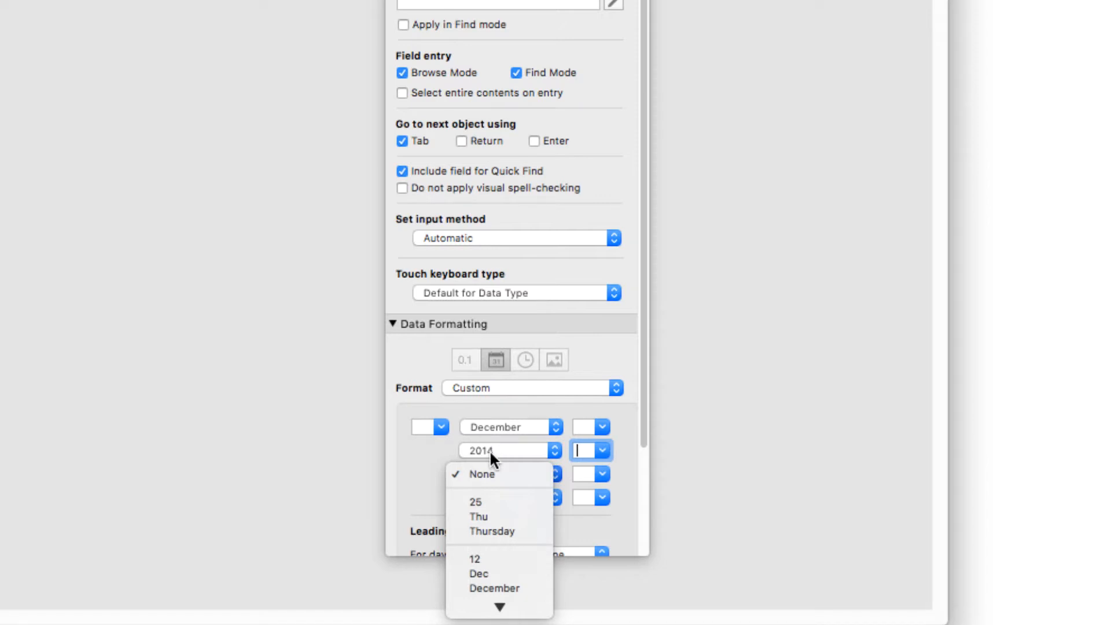
pyautogui.moveTo(583, 460)
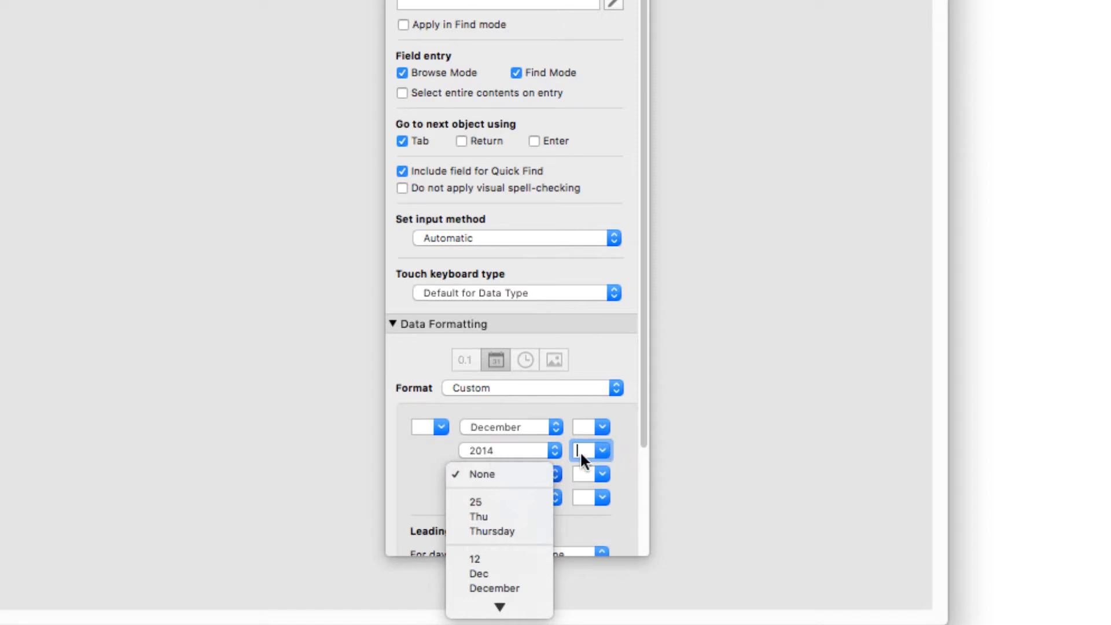
pyautogui.moveTo(485, 475)
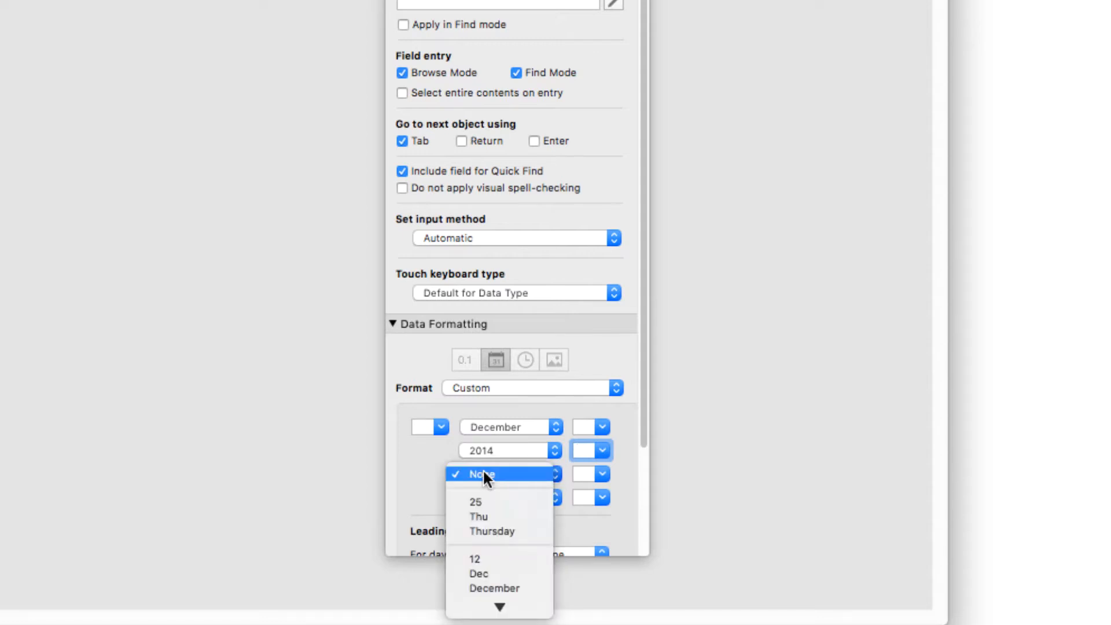
pyautogui.click(482, 474)
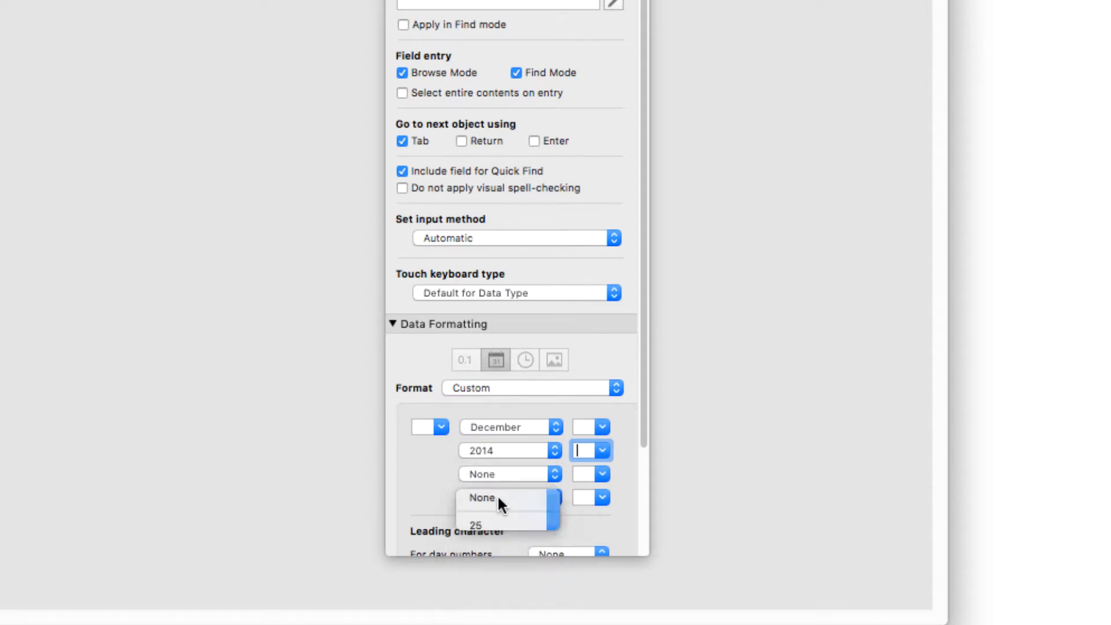
pyautogui.click(482, 496)
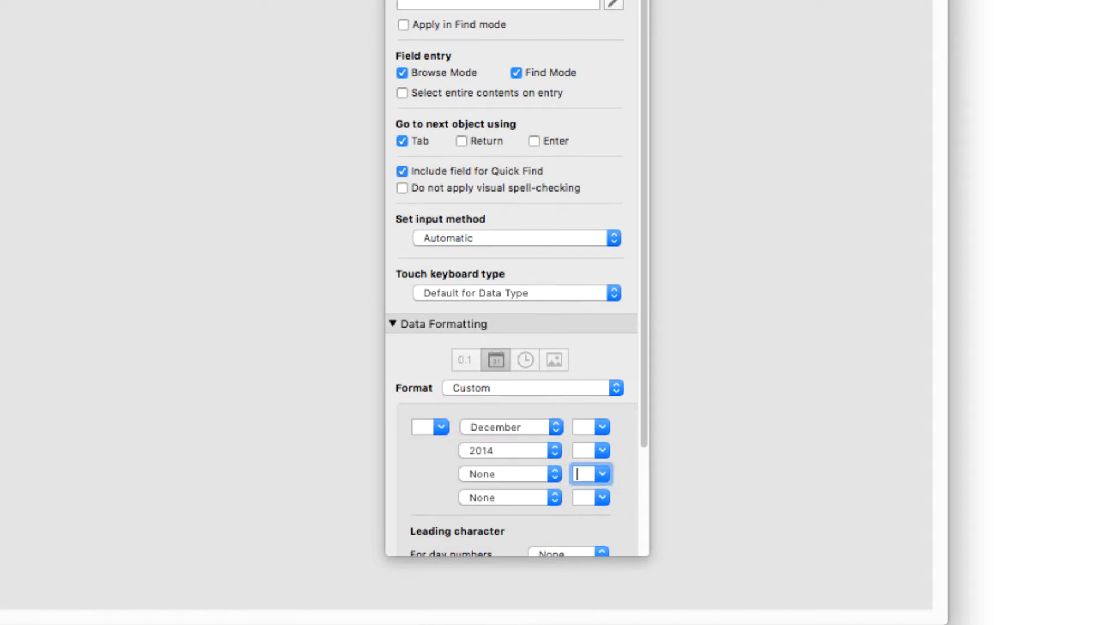
pyautogui.click(581, 497)
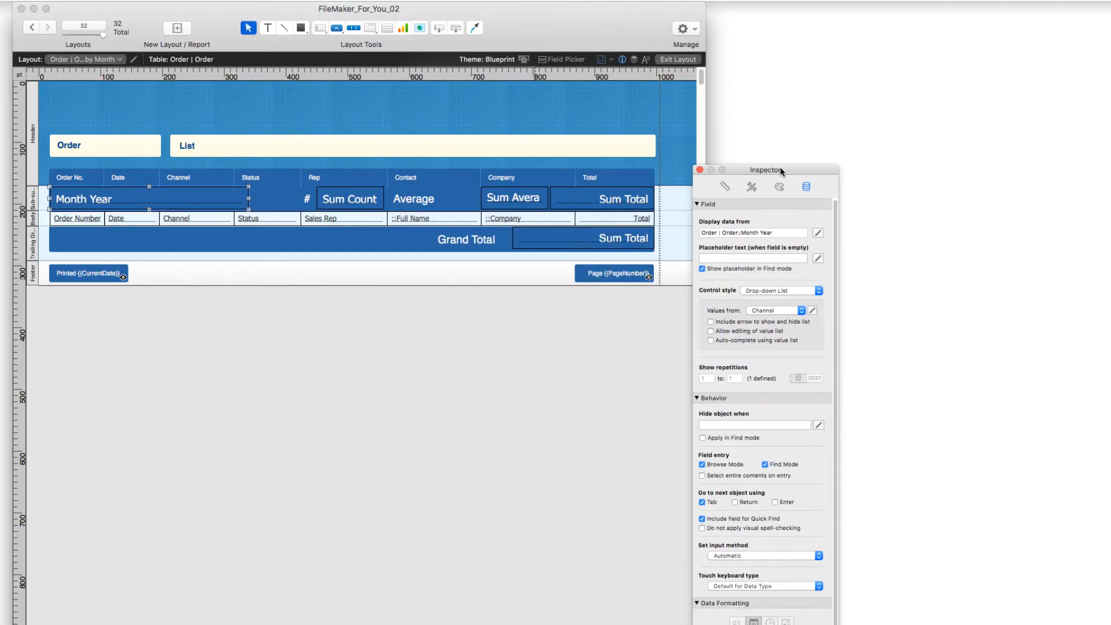
# Return to Browse mode and bring up the Sort Records settings listing Month Year.
pyautogui.click(678, 59)
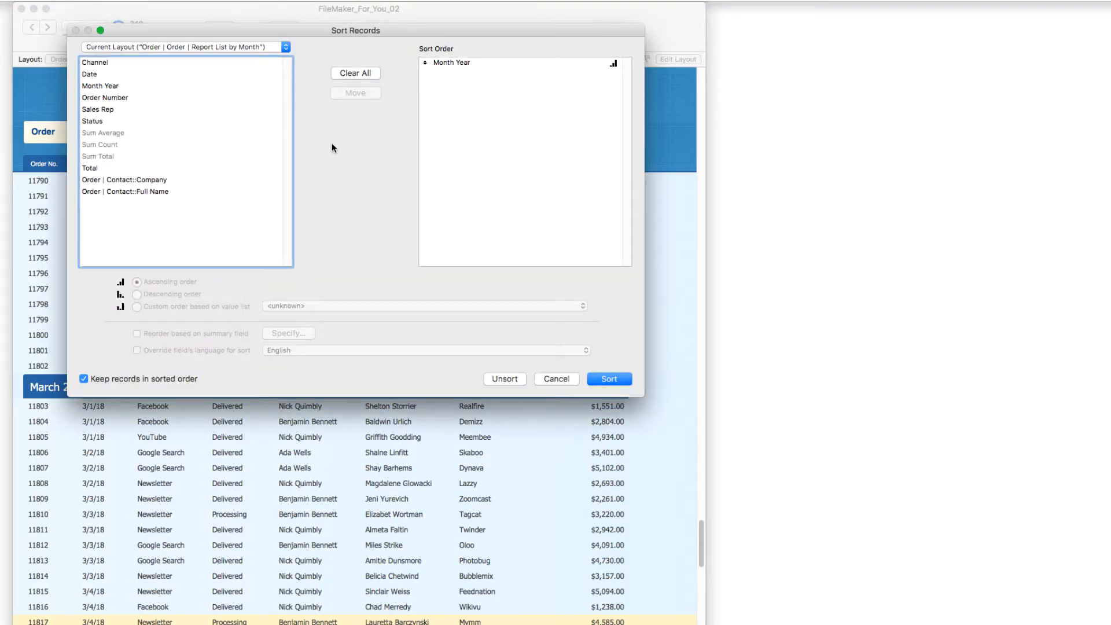
pyautogui.moveTo(358, 88)
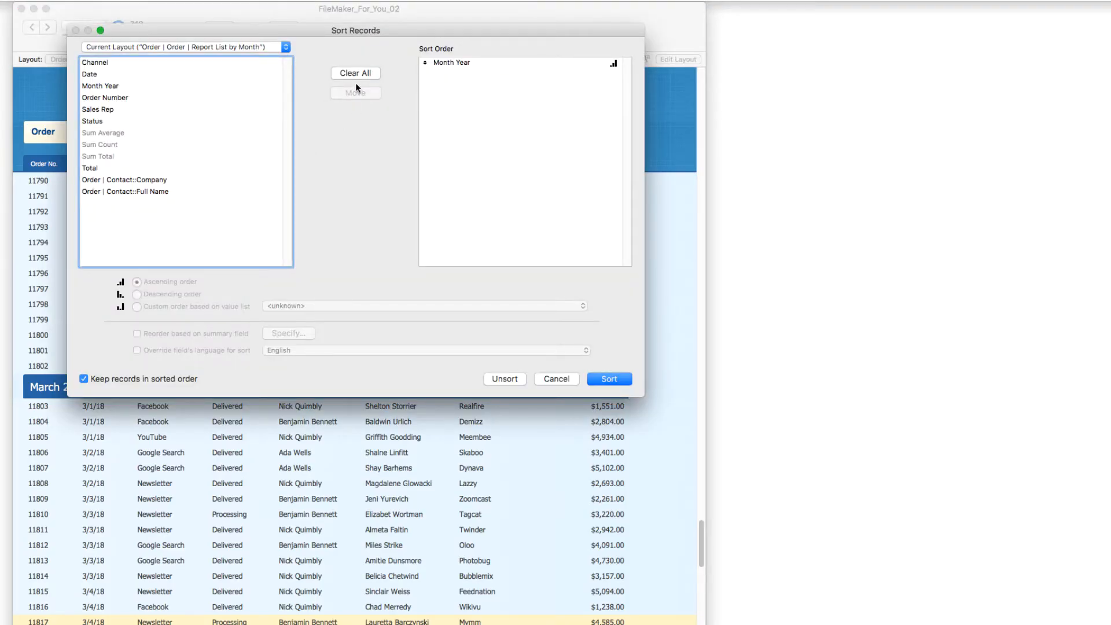
# Unsort the 349 orders so the list shows plain rows without monthly summaries.
pyautogui.click(452, 62)
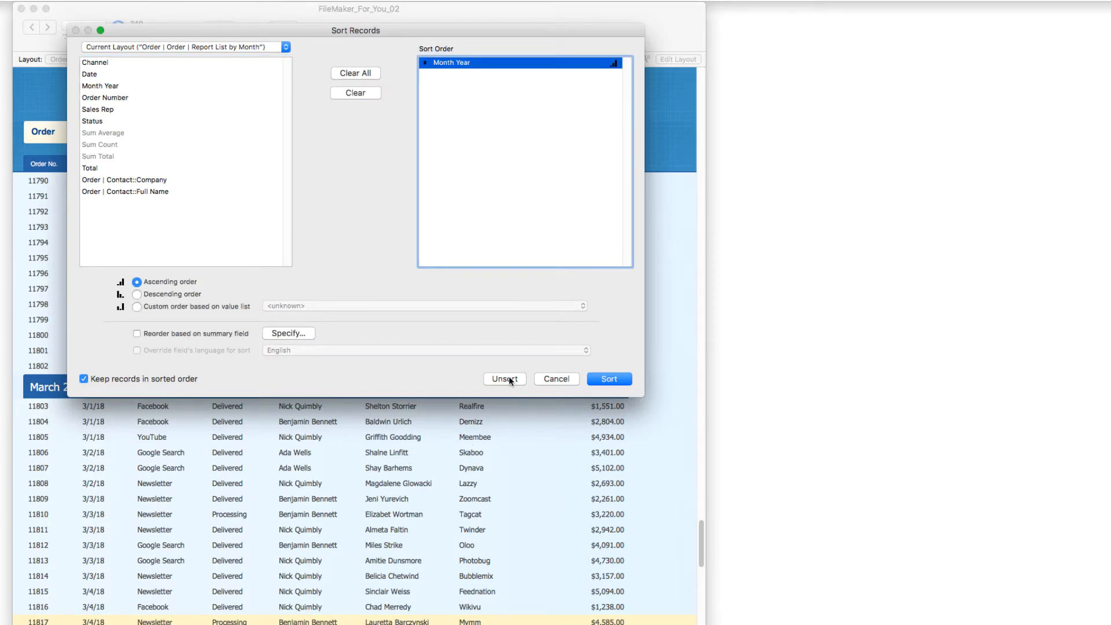
pyautogui.click(504, 378)
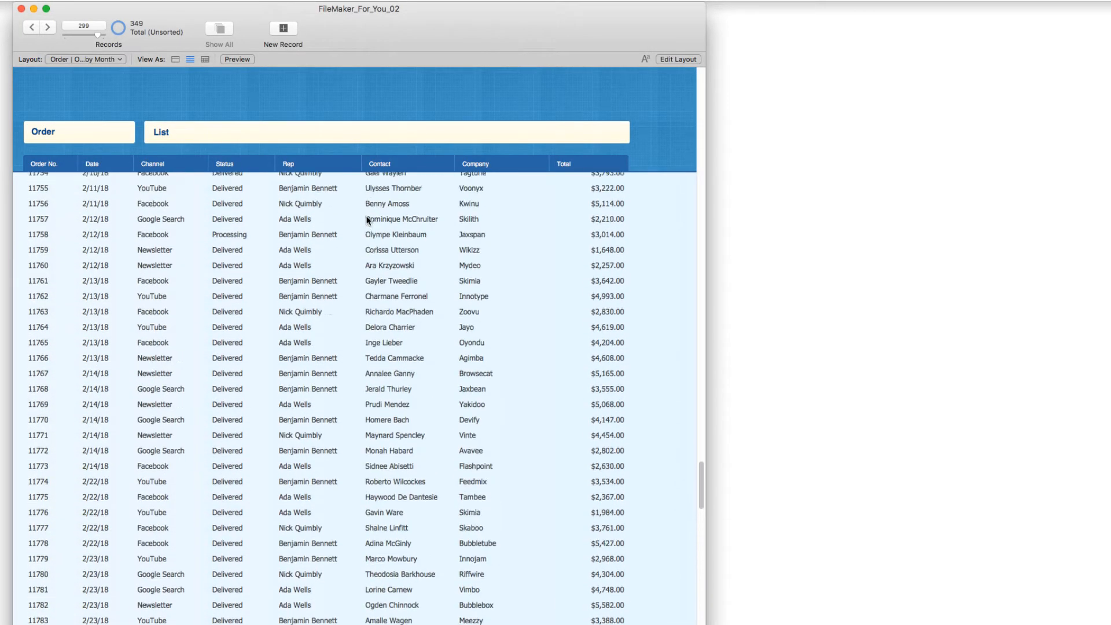
# Scroll to mid-January 2018 orders and bring up sort options on a Contact field.
pyautogui.scroll(3)
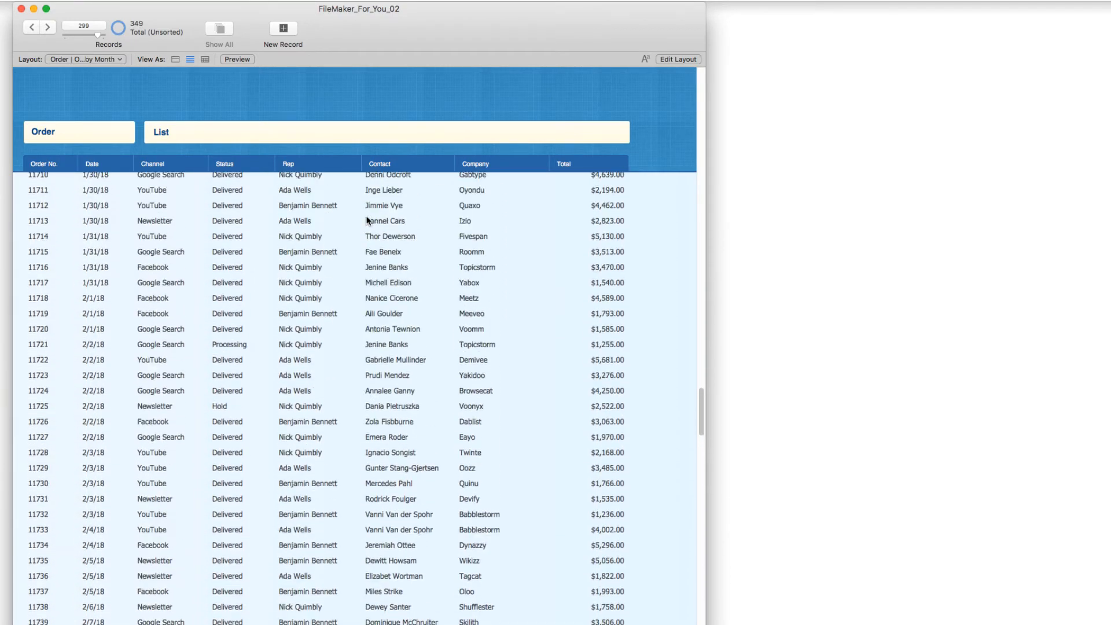
pyautogui.scroll(3)
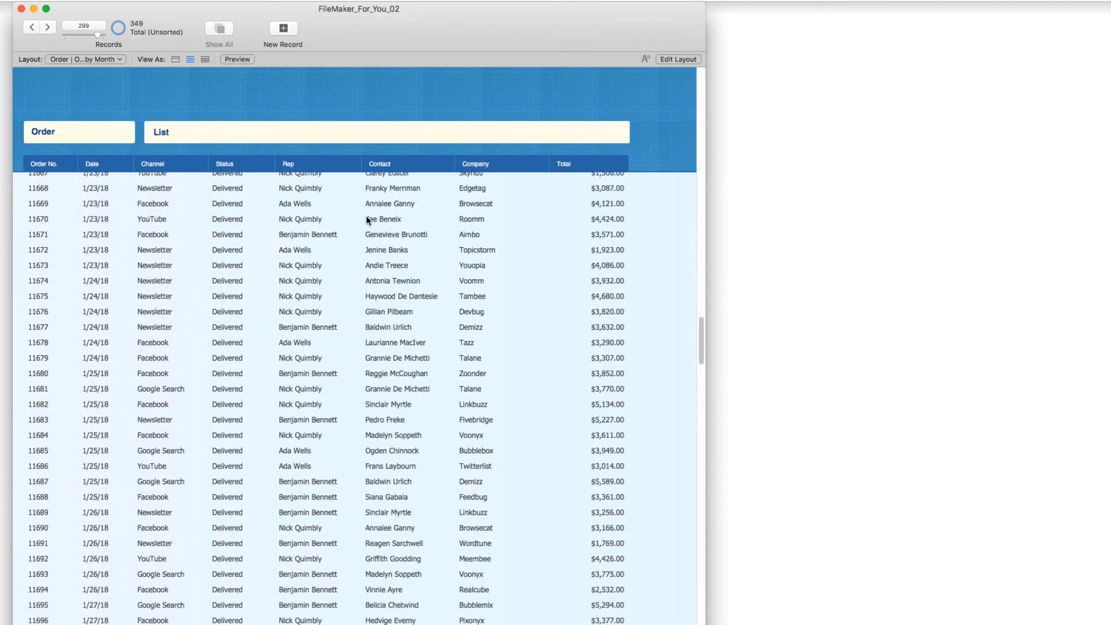
pyautogui.scroll(3)
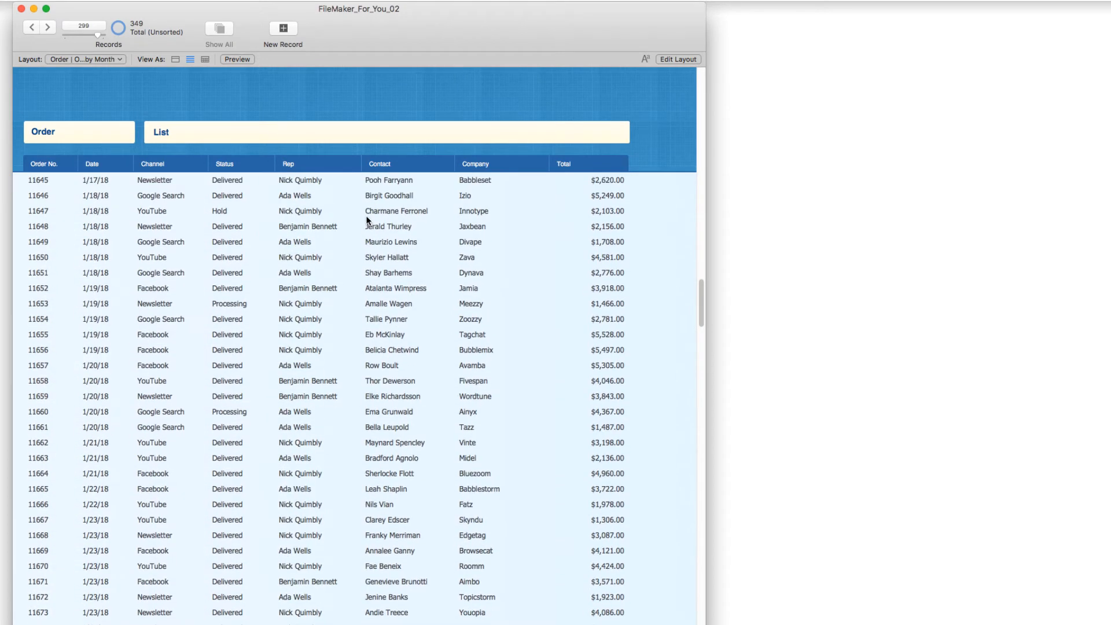
pyautogui.scroll(3)
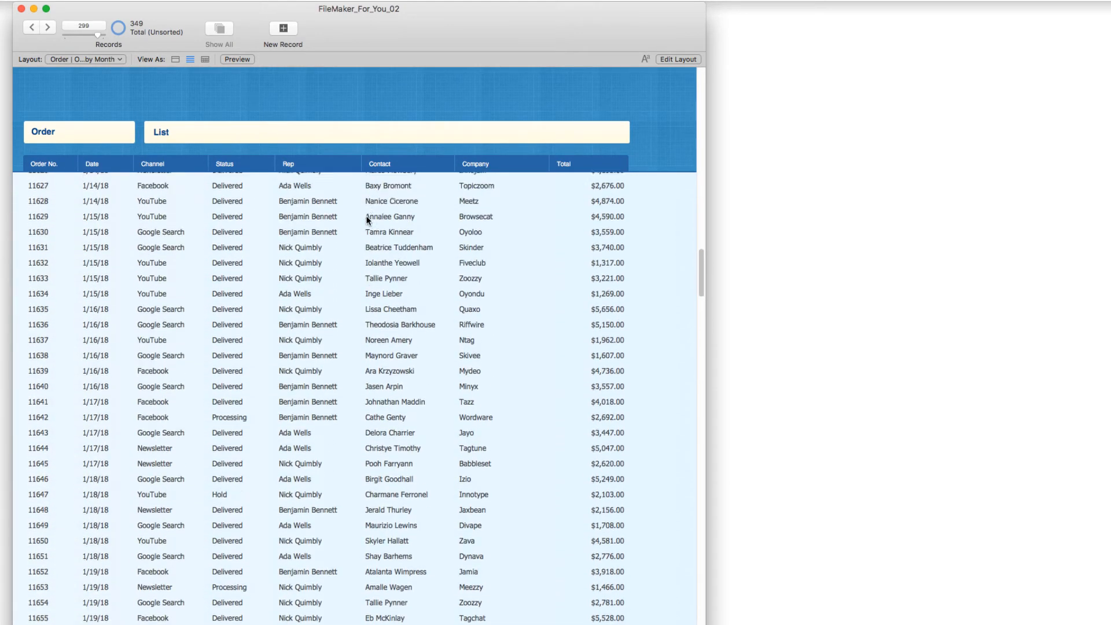
pyautogui.scroll(-3)
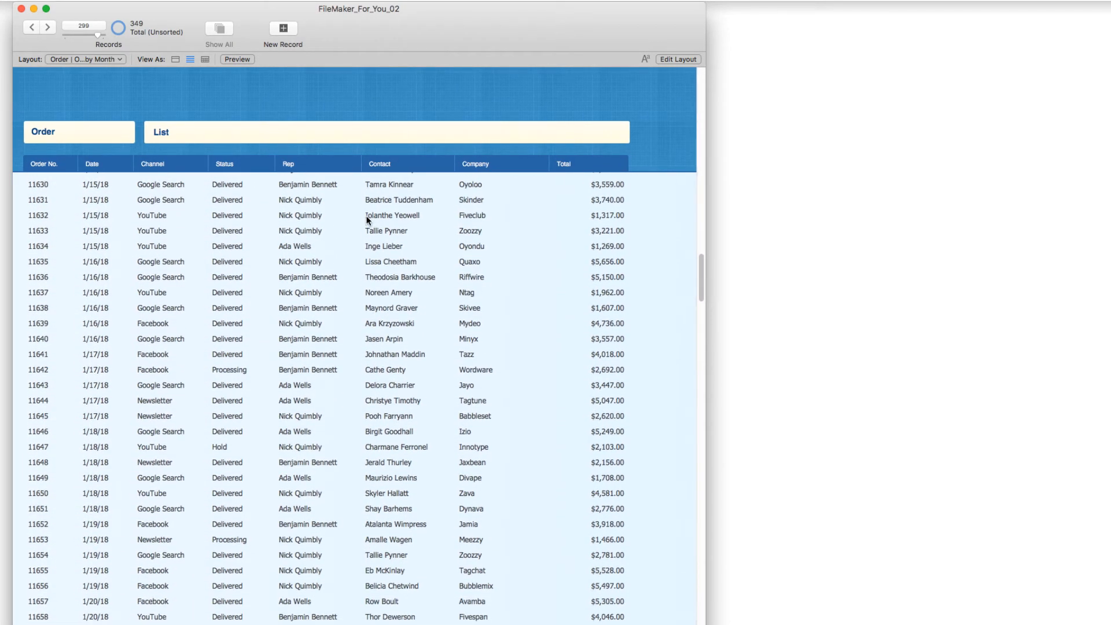
pyautogui.rightClick(392, 216)
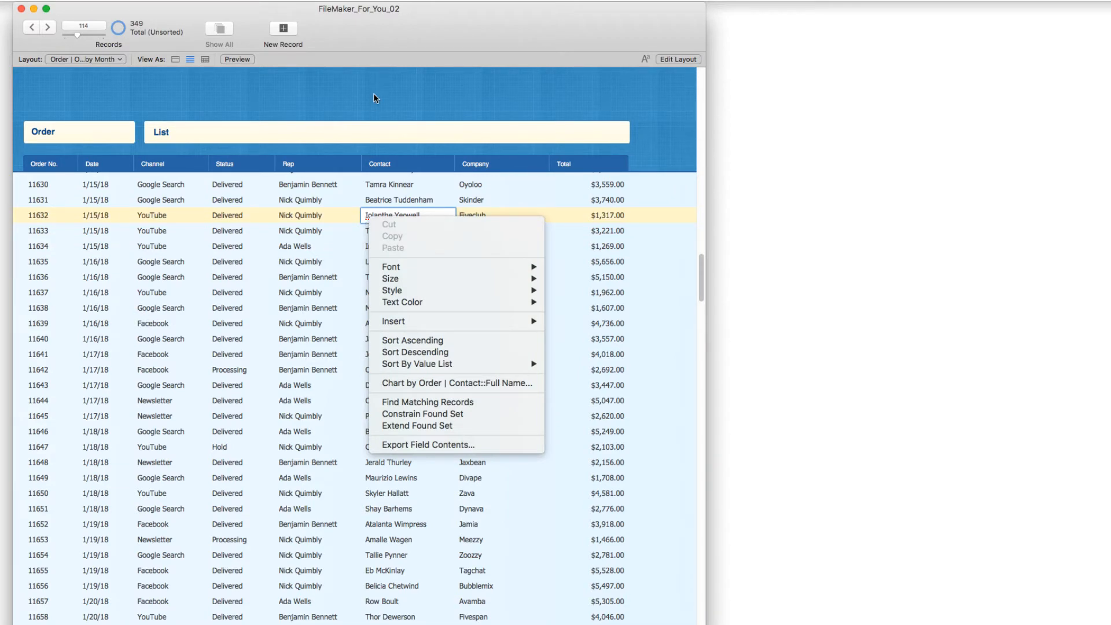
pyautogui.moveTo(472, 215)
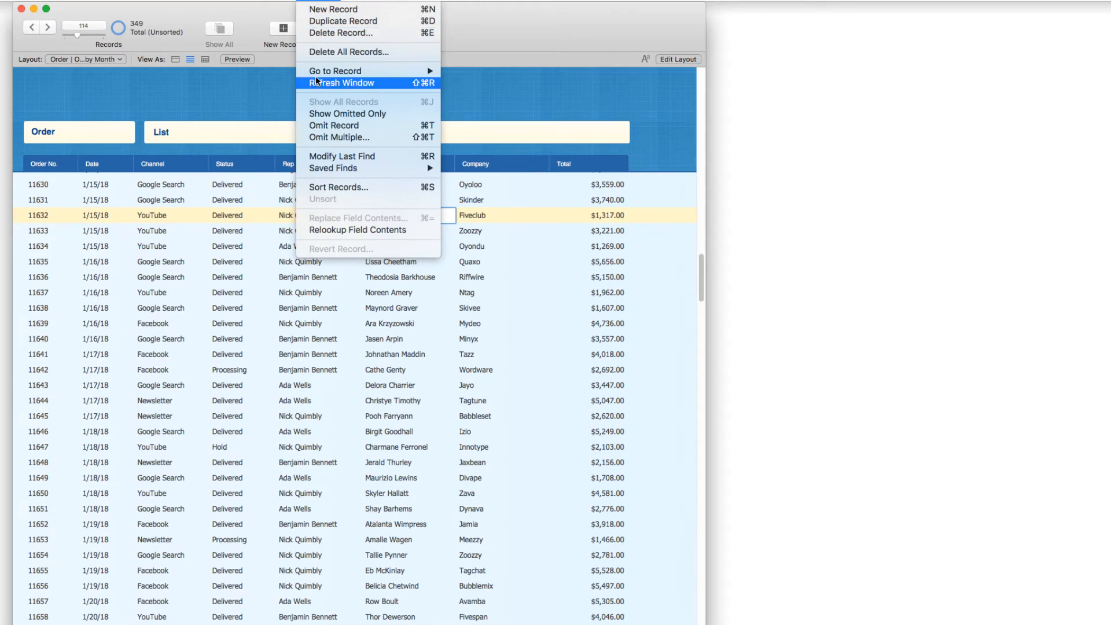
# Sort the orders by Month Year so the December 2017 summary row shows 41 orders, $3,496 average, $143,319 total.
pyautogui.click(339, 188)
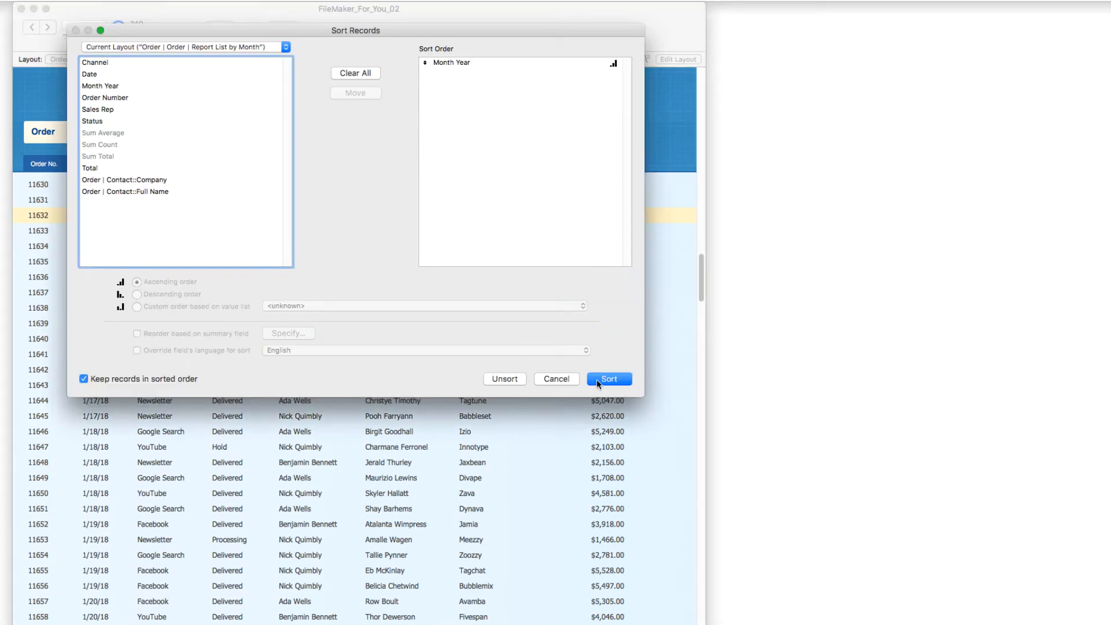
pyautogui.click(608, 378)
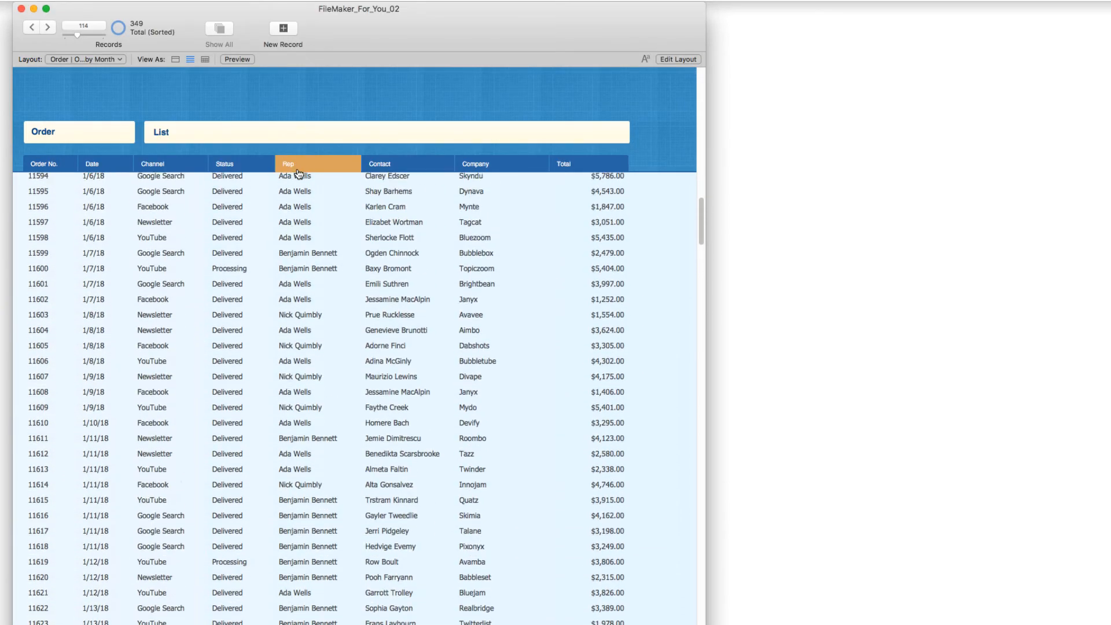
pyautogui.click(151, 163)
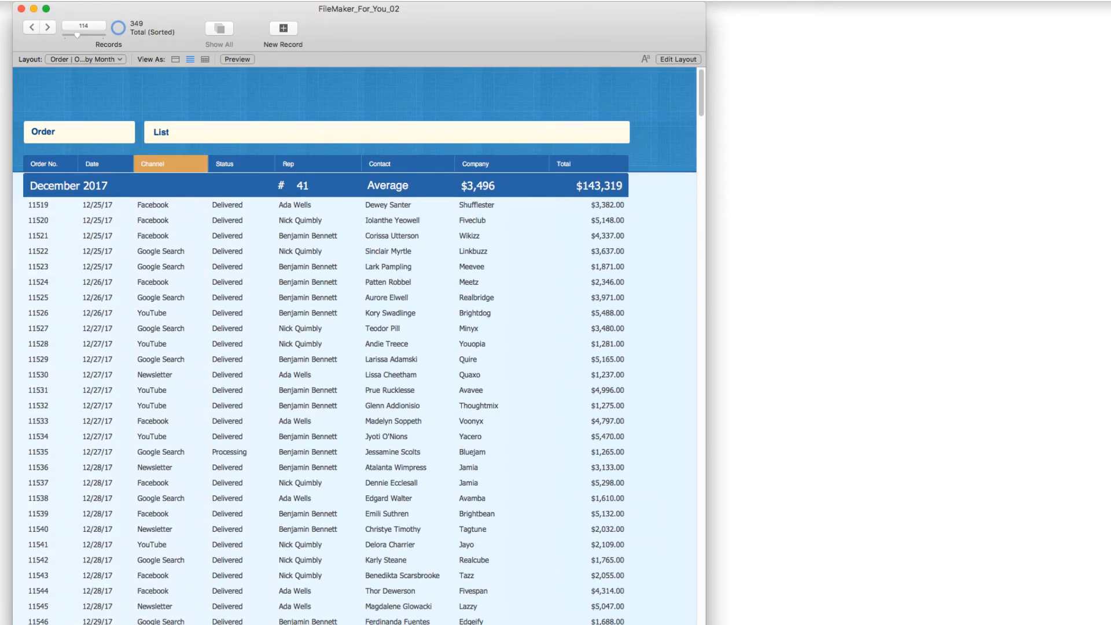